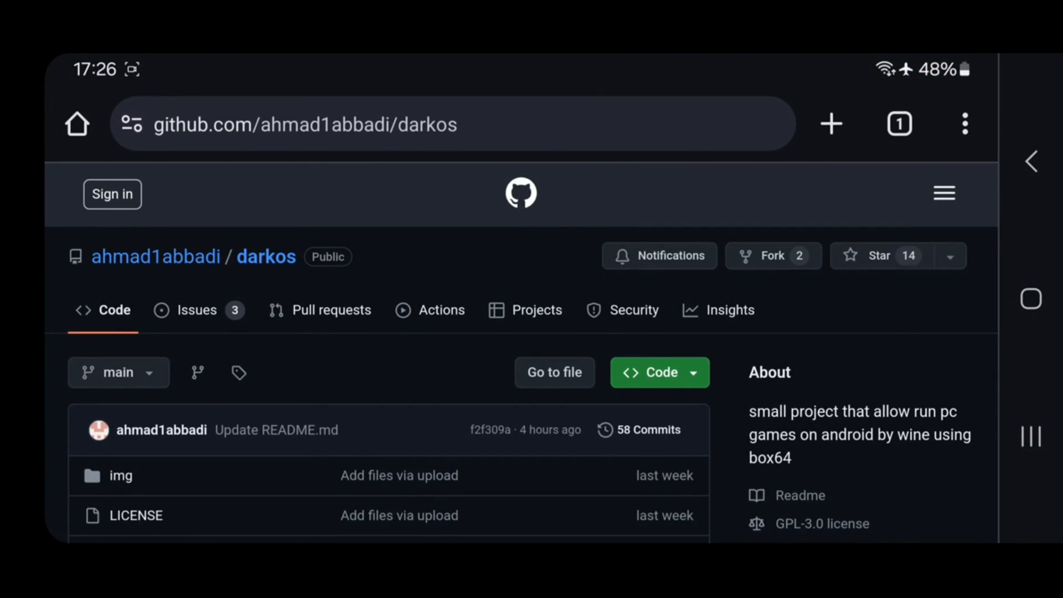
Scroll the darkos repository page down to the README description and Installation heading.
scroll(down, 3)
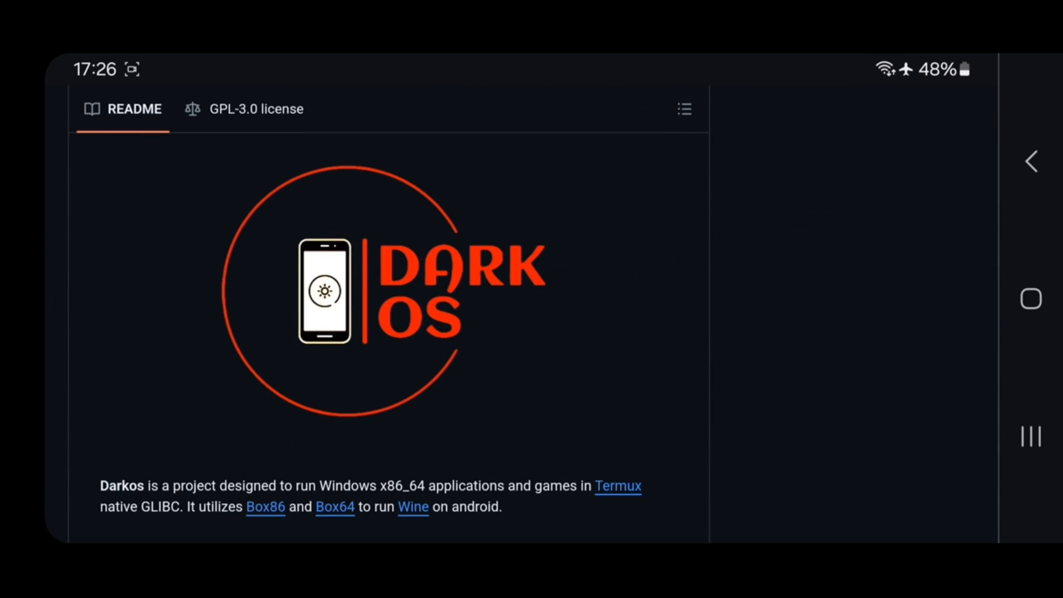
scroll(down, 3)
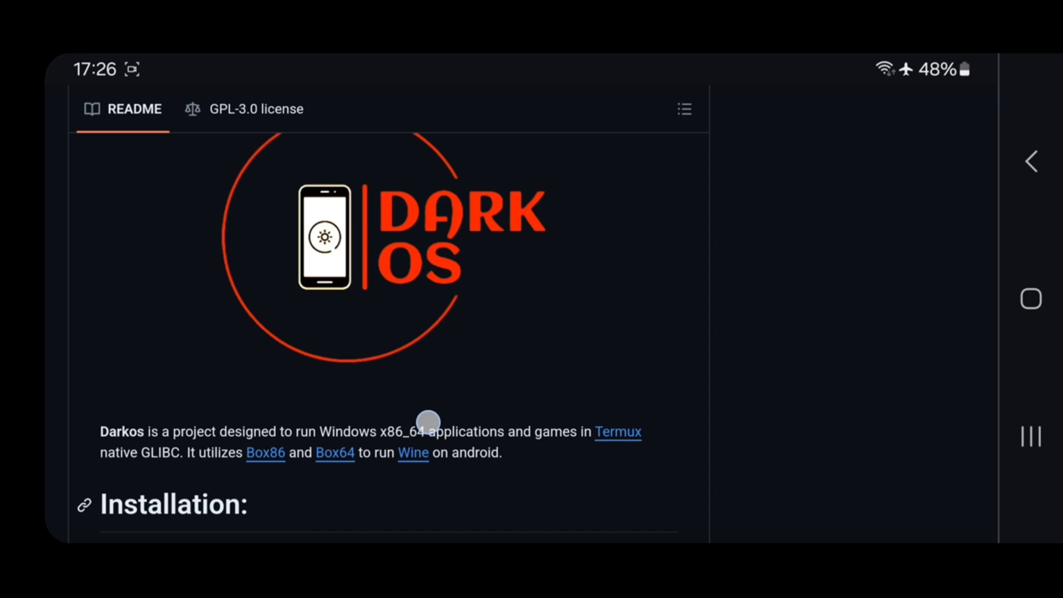
mouse_move(595, 487)
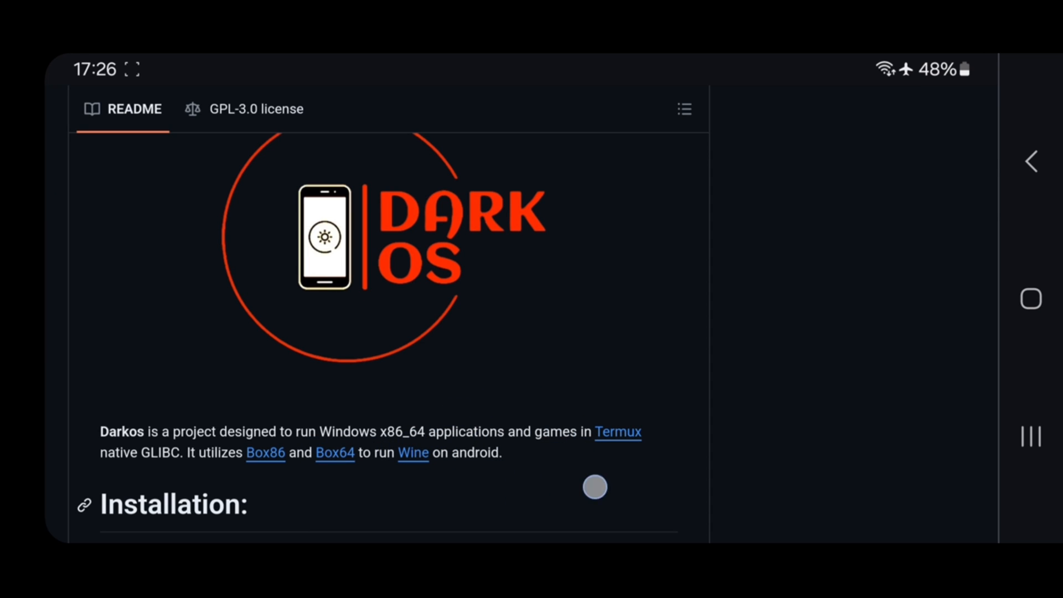
Dismiss the 'Download file again?' prompt and scroll on to the Features and Configuration sections.
scroll(down, 3)
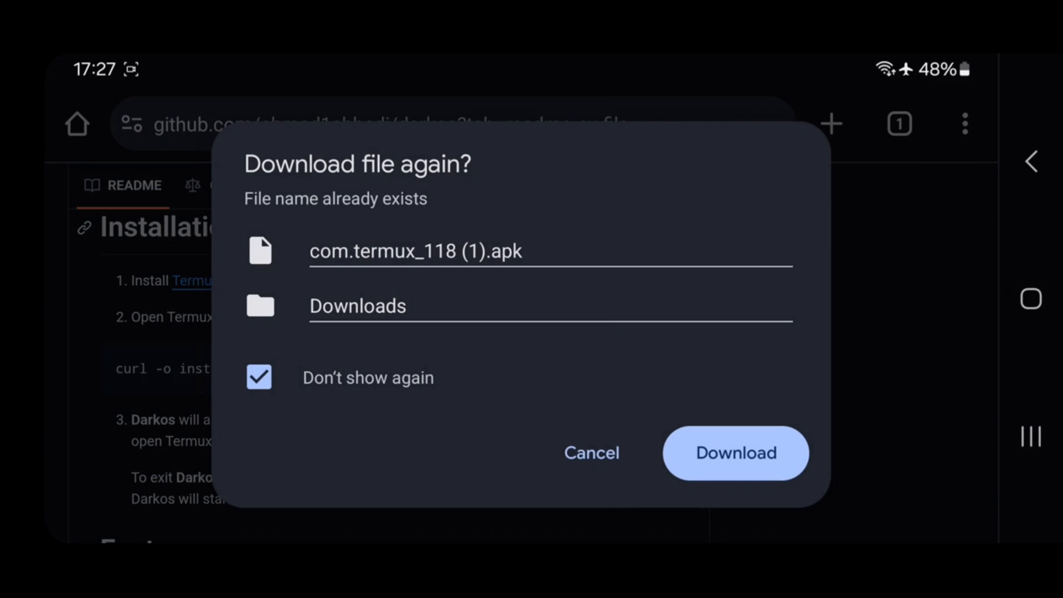
click(735, 453)
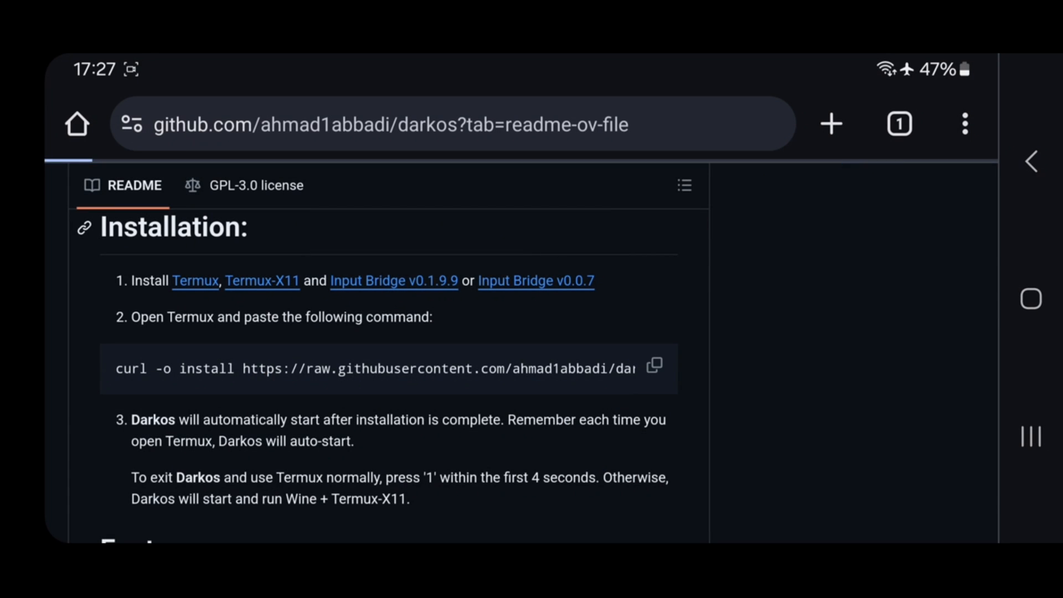
scroll(down, 3)
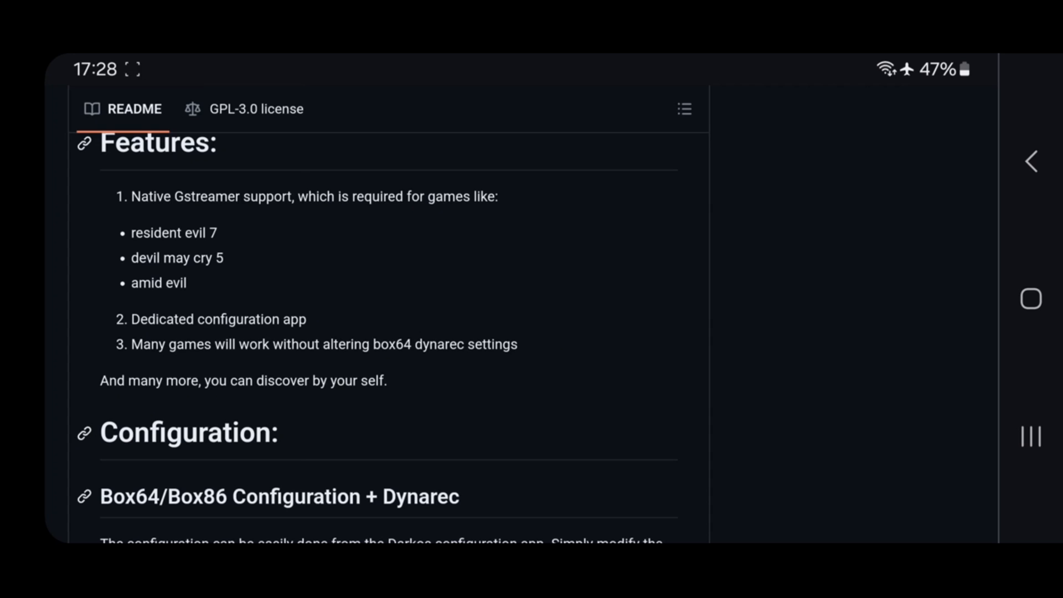
Scroll through Support status, Device, Root and Known issues to the Toggle Mangohud section.
scroll(down, 3)
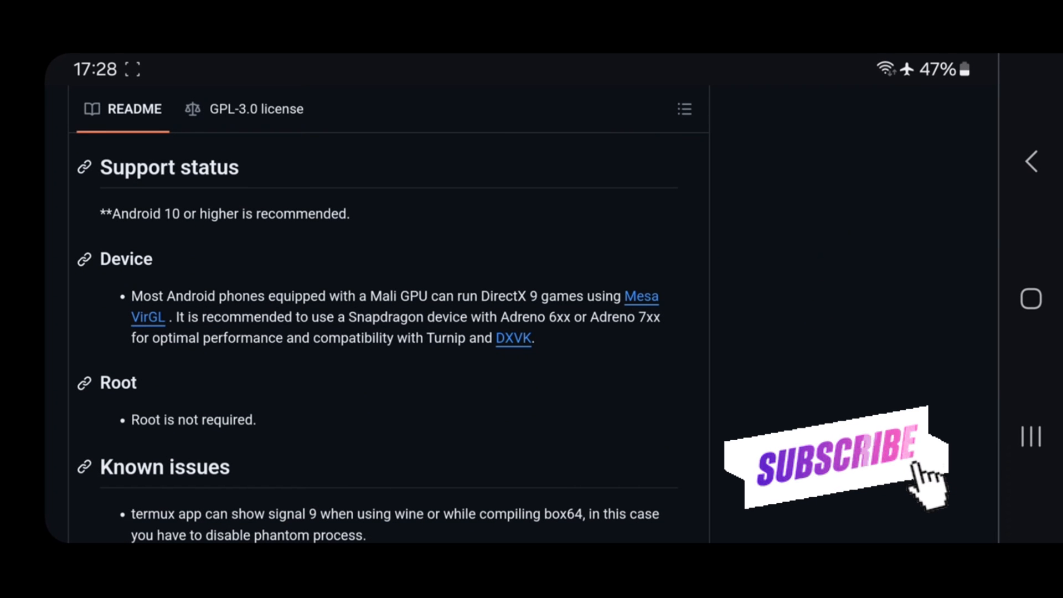
click(172, 244)
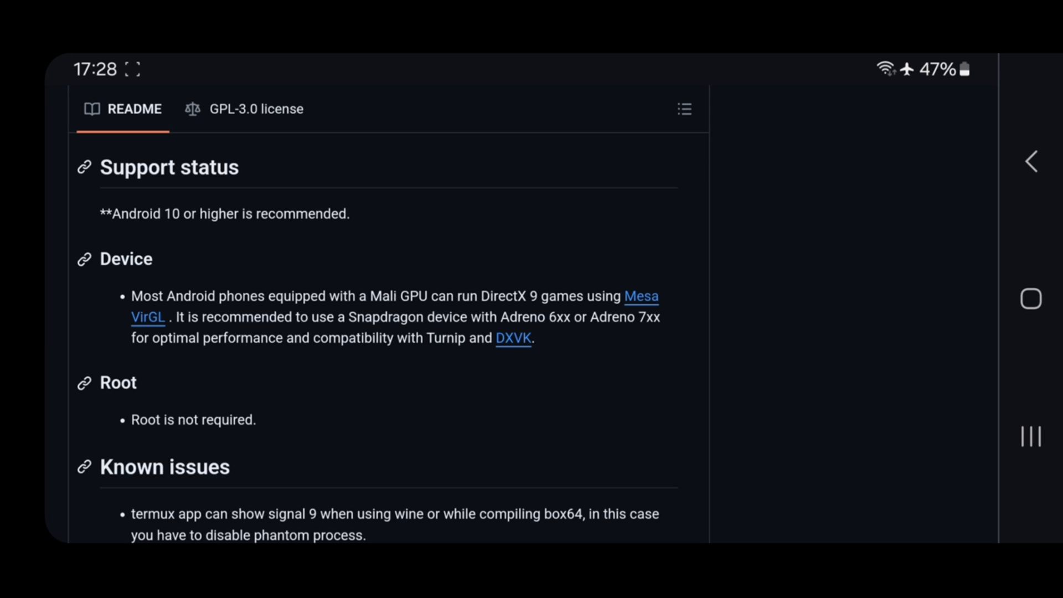
click(558, 349)
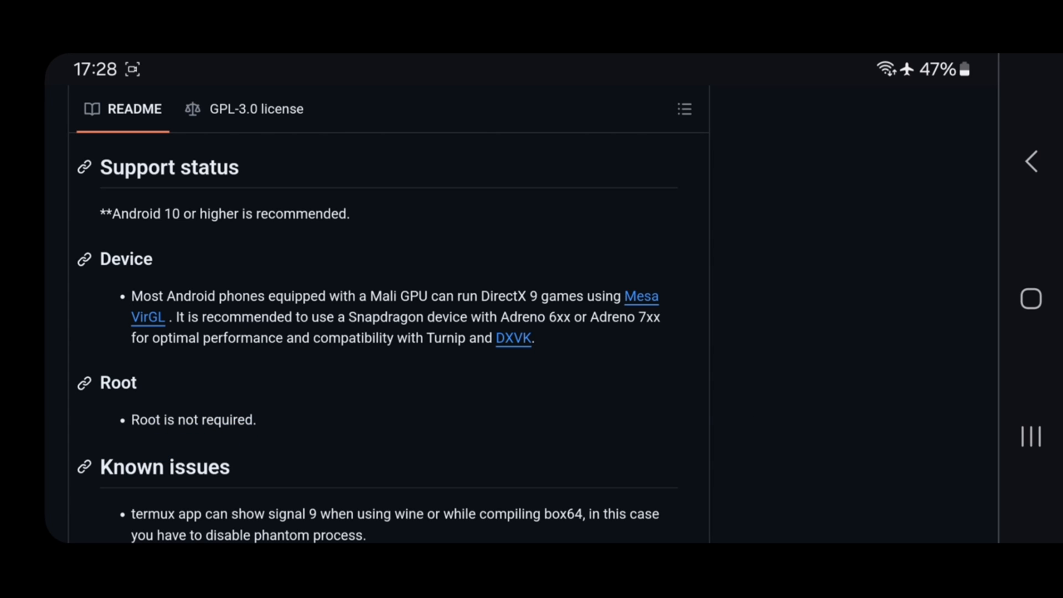
scroll(down, 3)
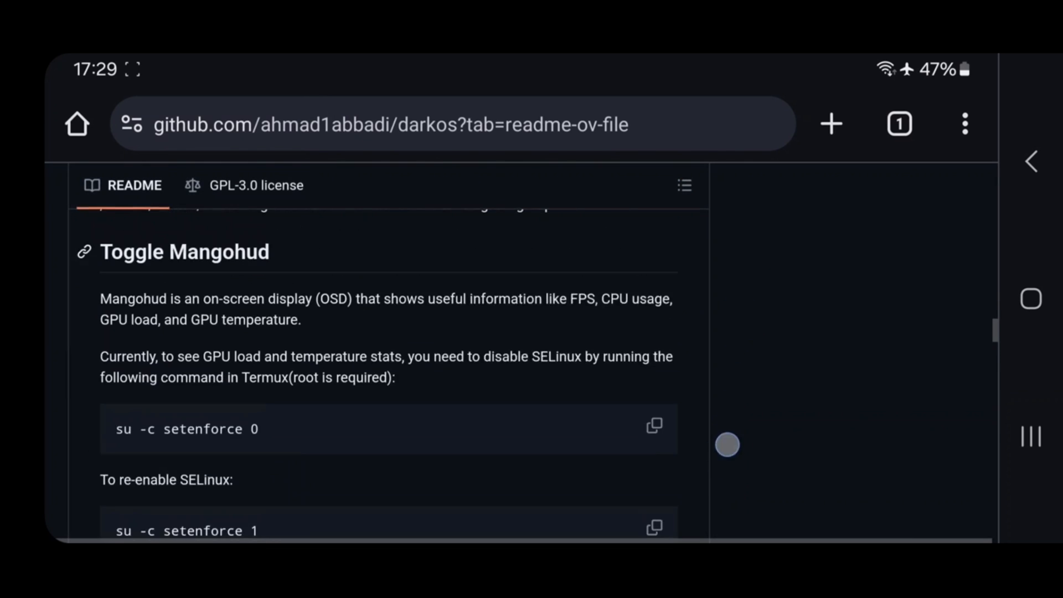
Return to the Installation section and copy the curl install command.
scroll(down, 3)
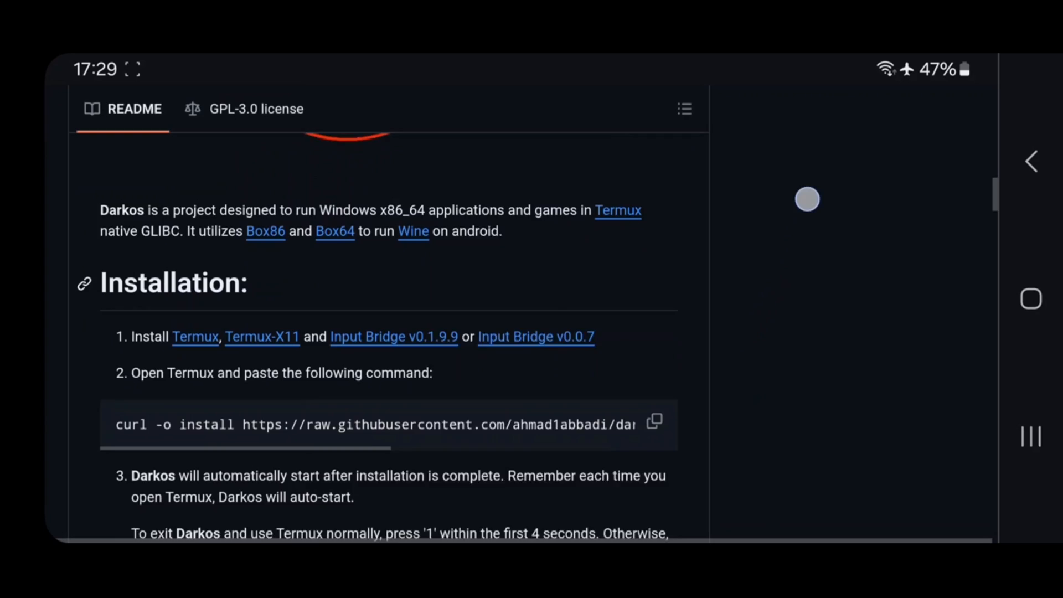
scroll(down, 3)
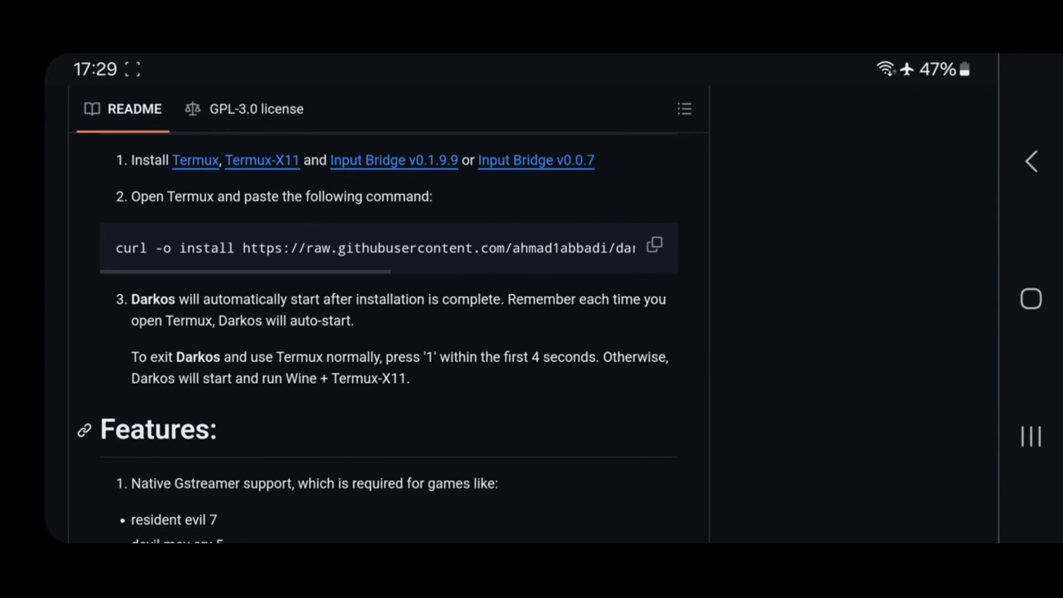
click(653, 243)
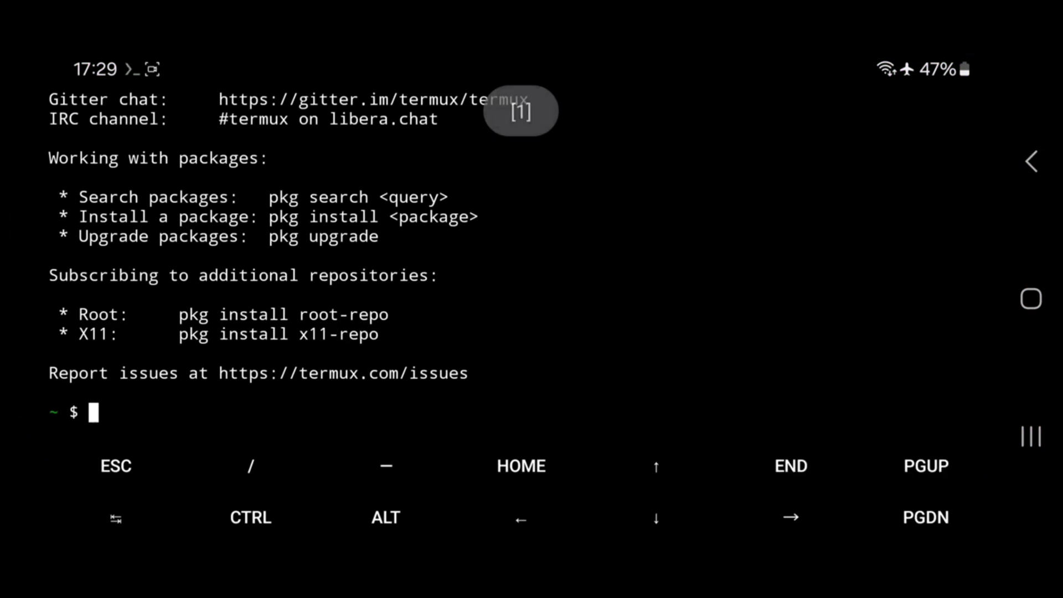
Run the curl installOS command at the Termux prompt to start the DarkOS setup.
text(curl -o install https://raw.githubusercontent.com/ahmad1abbadi/darkos/main/installOS.sh && chmod +x install && ./install)
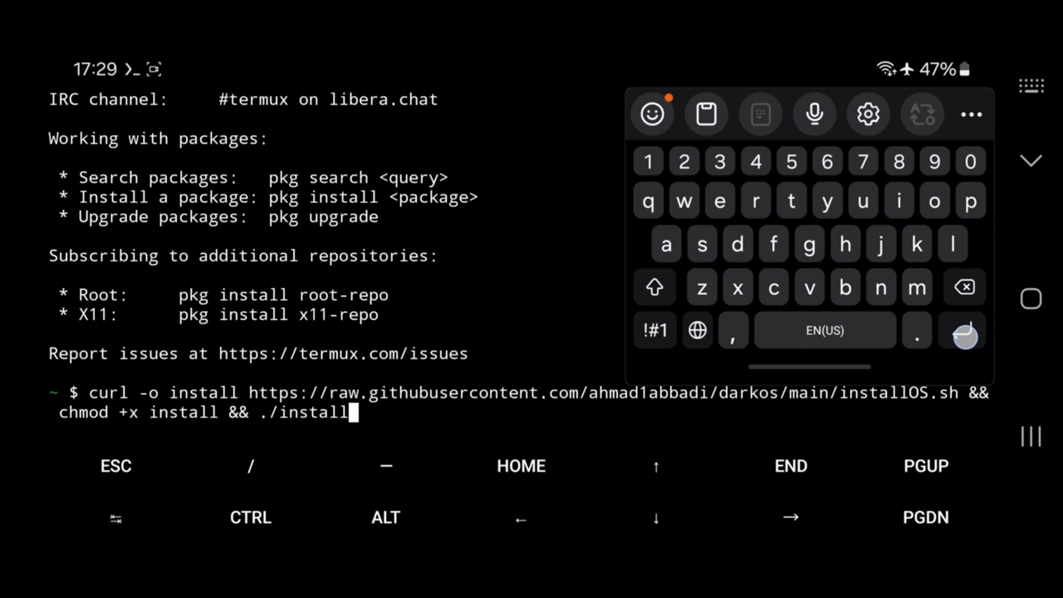
key(Return)
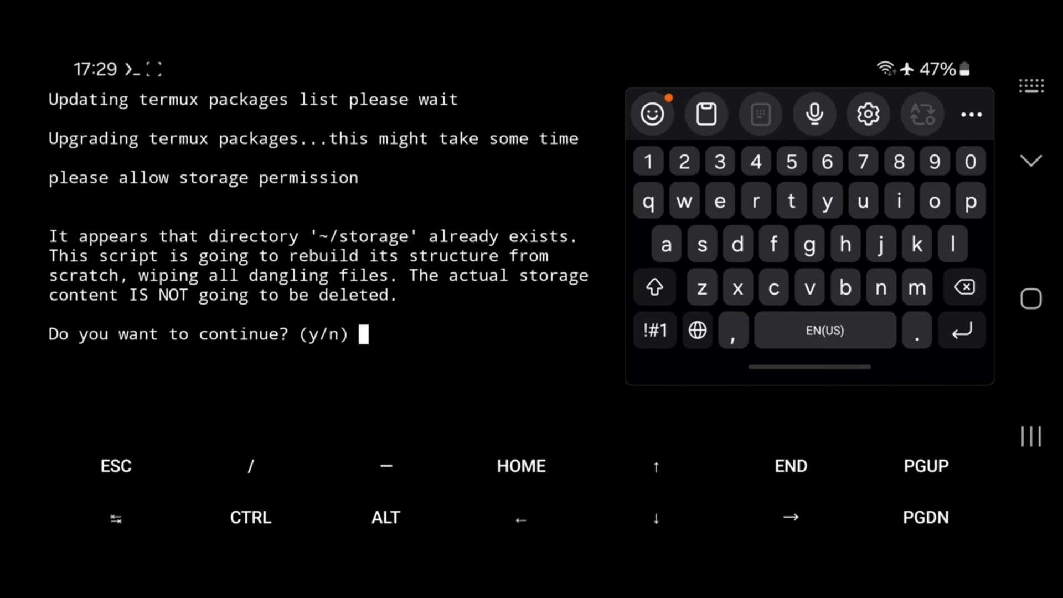
text(y)
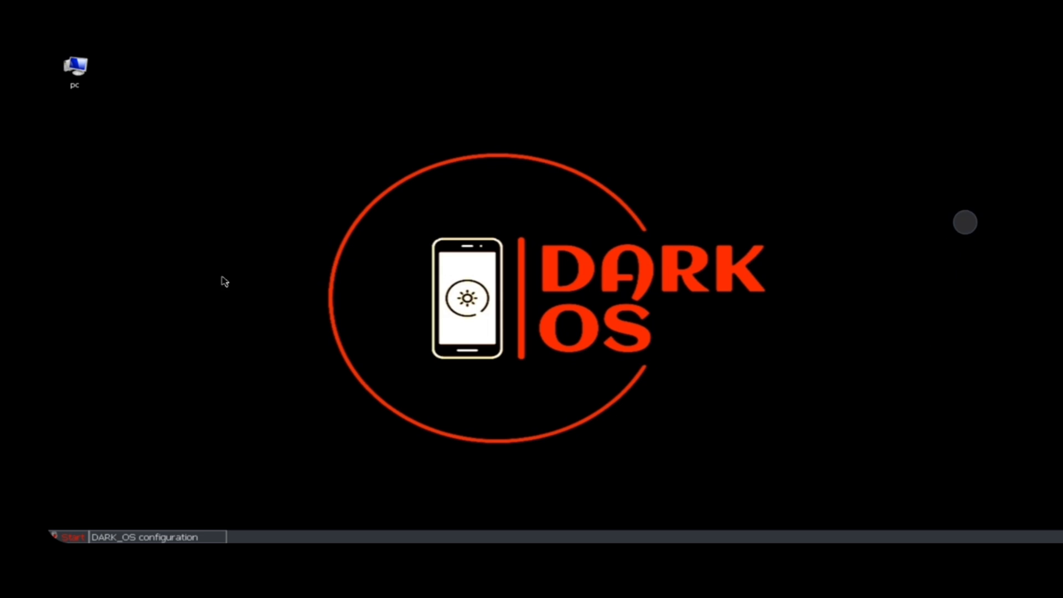
double_click(75, 65)
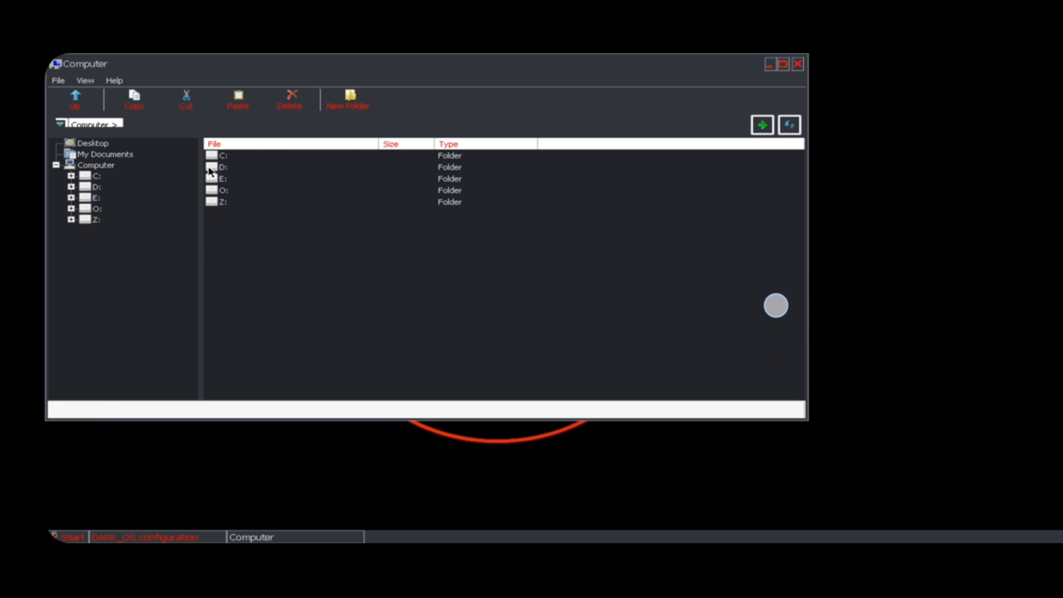
double_click(222, 167)
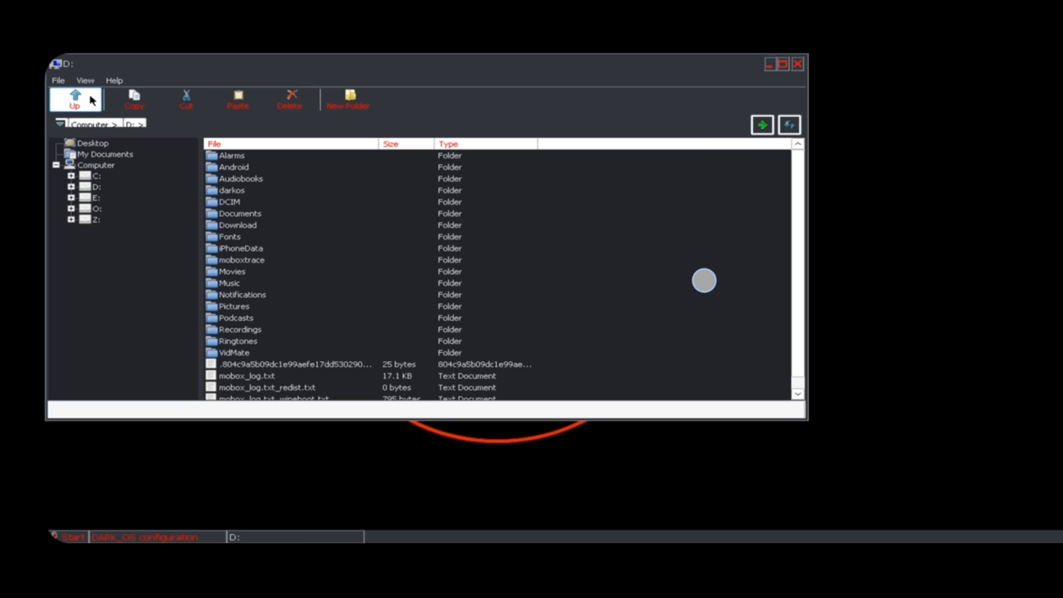
click(74, 98)
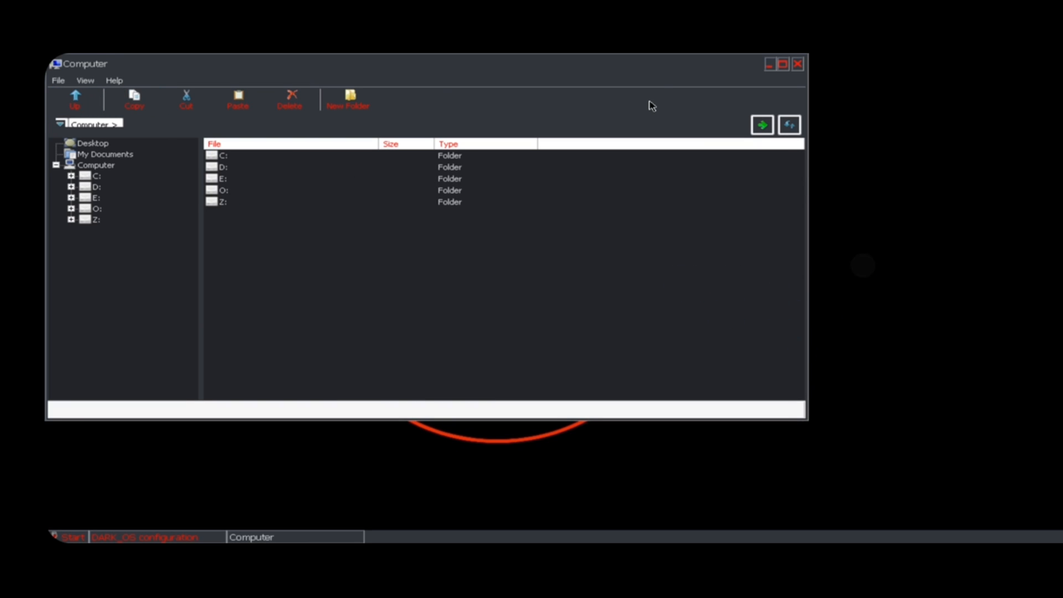
click(797, 64)
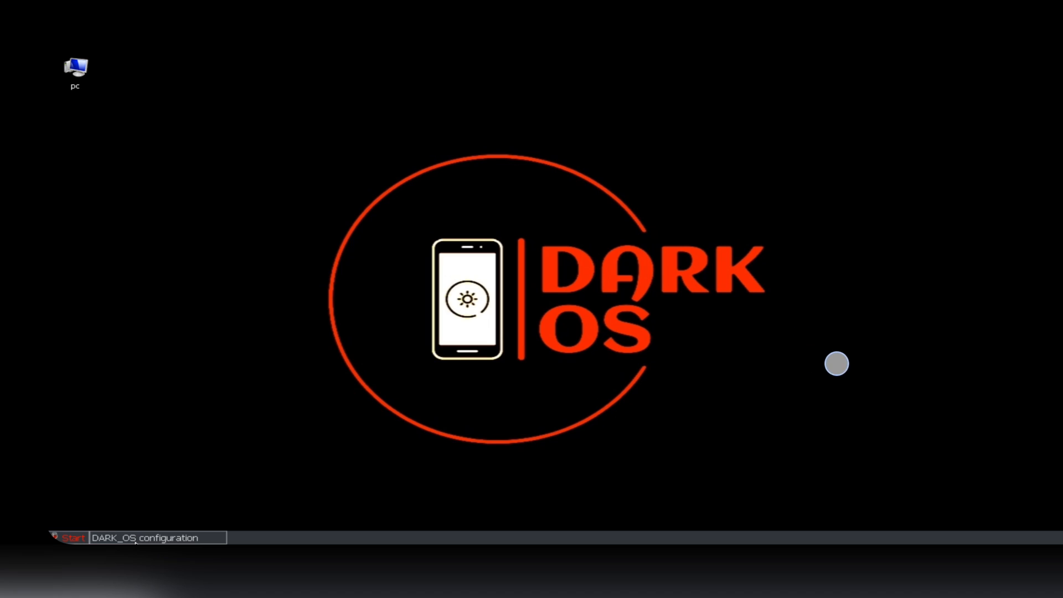
In DARK_OS configuration, toggle input bridge and review the GPU driver and DXVK version lists.
click(144, 537)
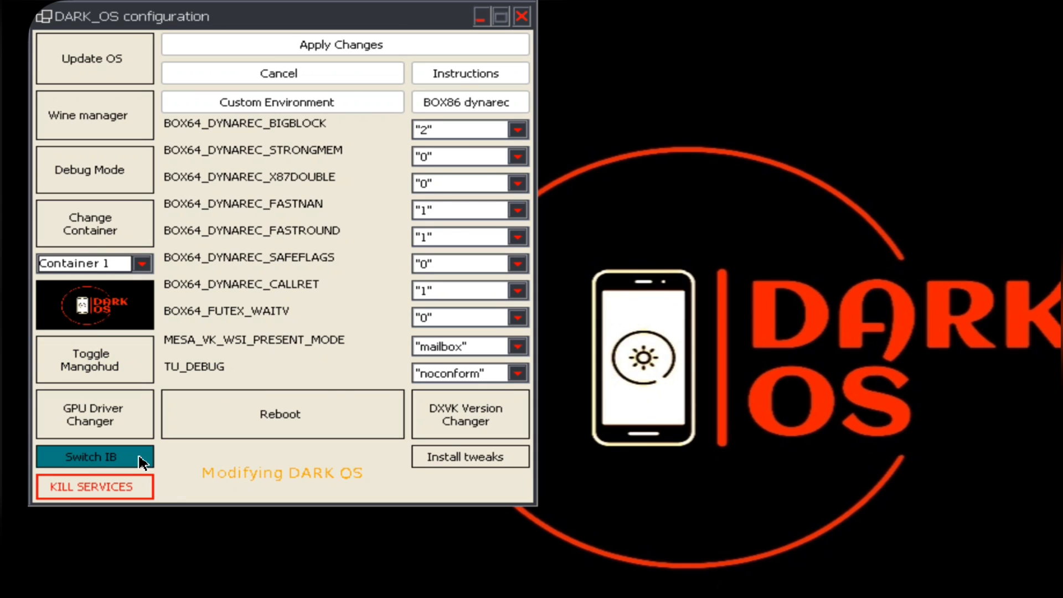
click(94, 456)
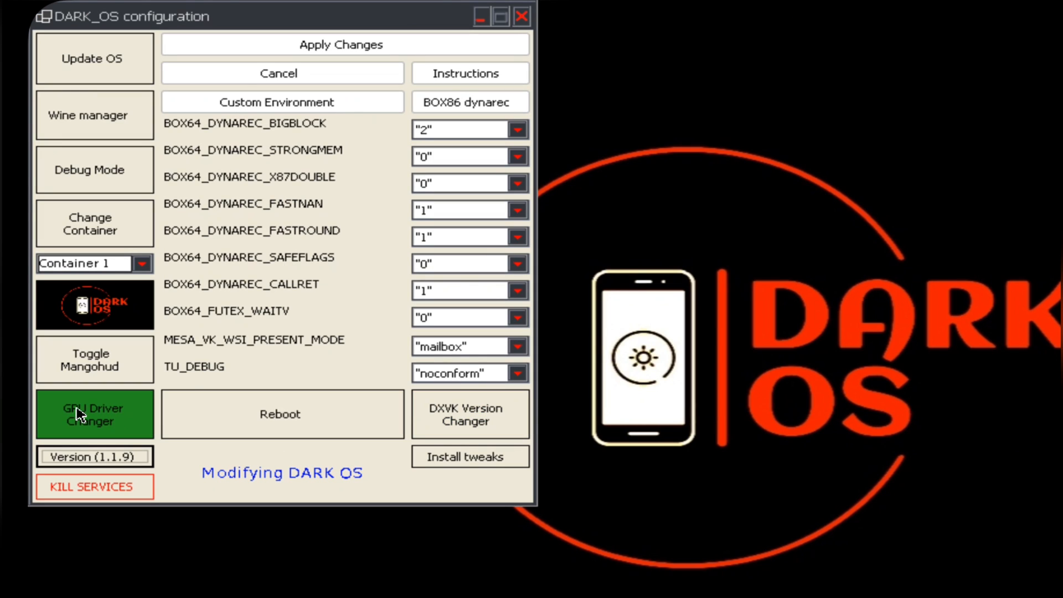
click(94, 413)
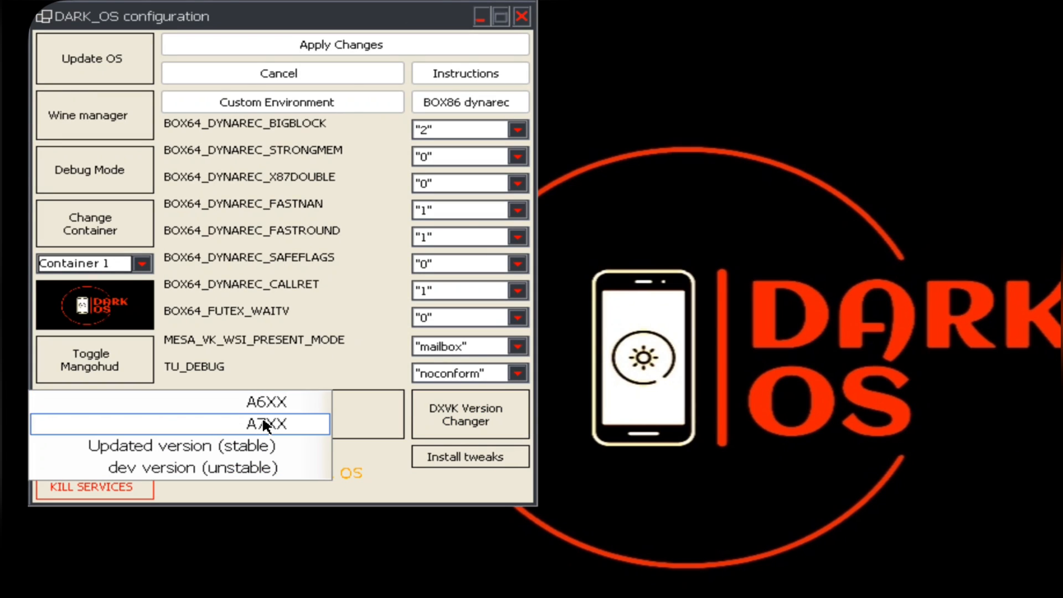
click(265, 423)
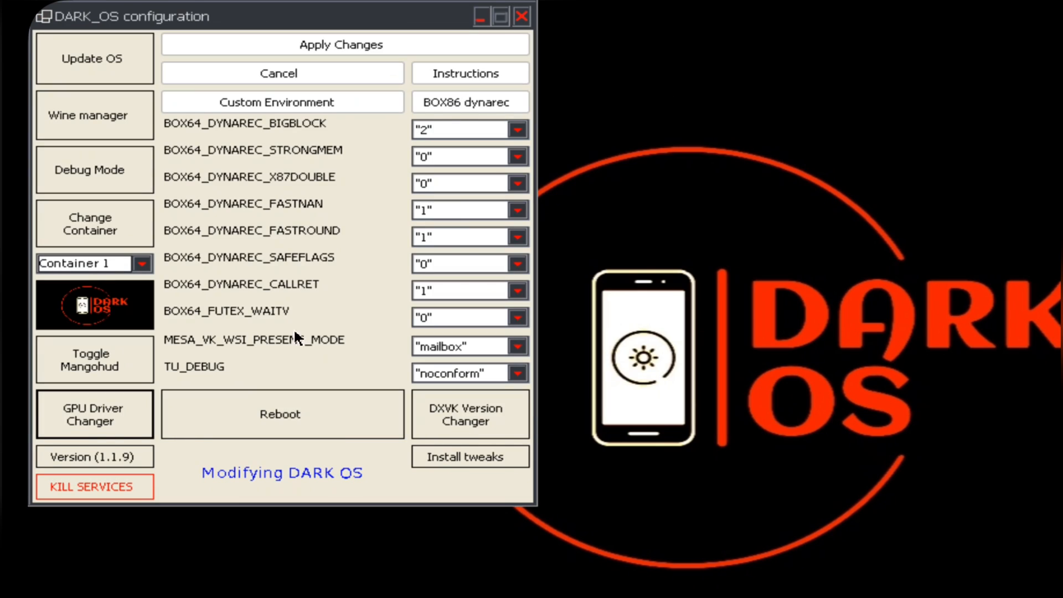
click(465, 415)
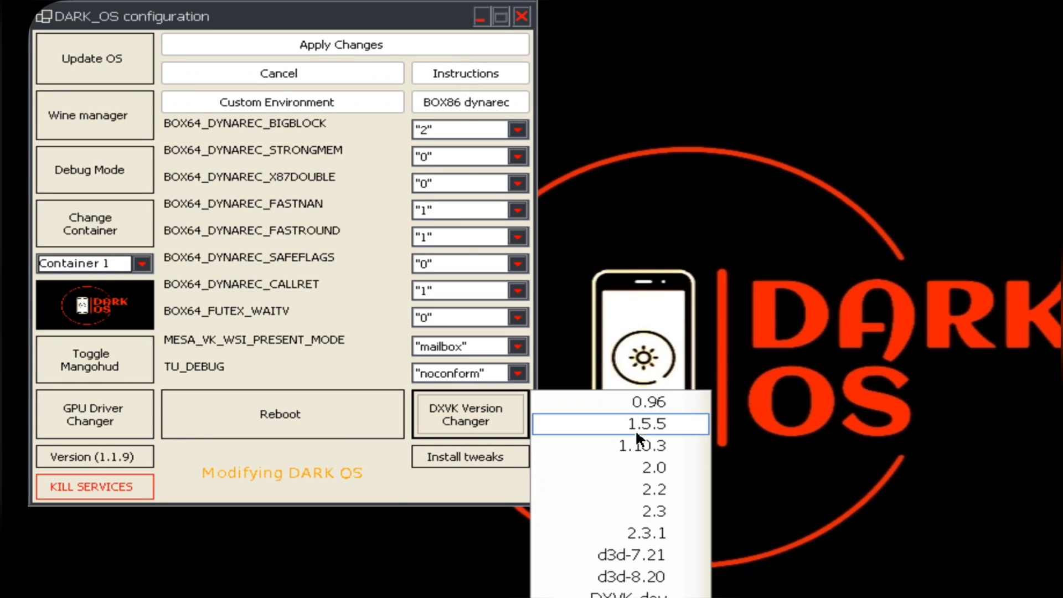
click(642, 445)
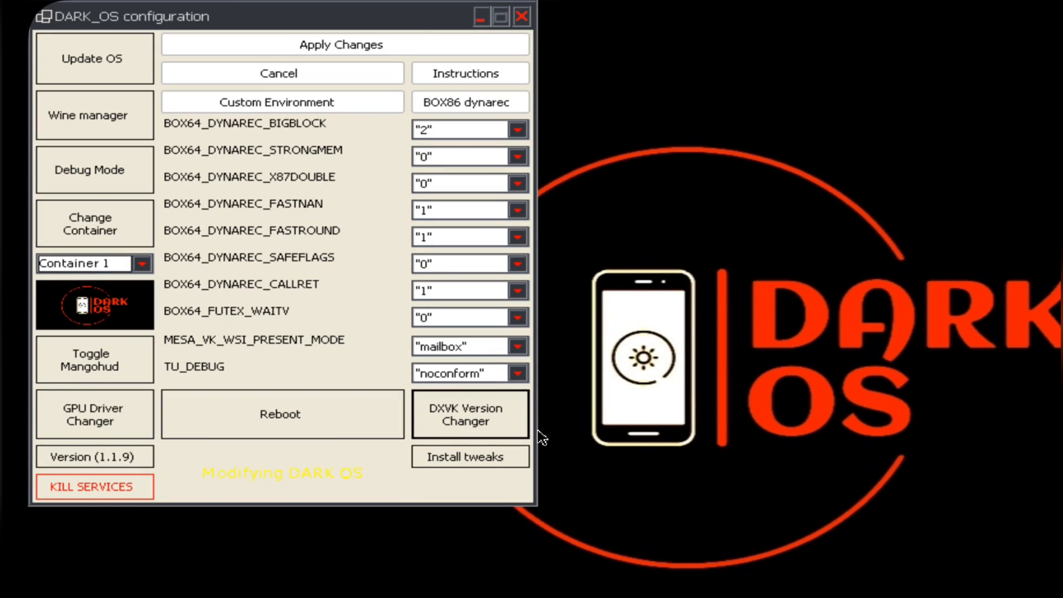
Enable the Mangohud overlay from the tweaks list and dismiss the 'Mangohud is Enabled' notice.
click(469, 456)
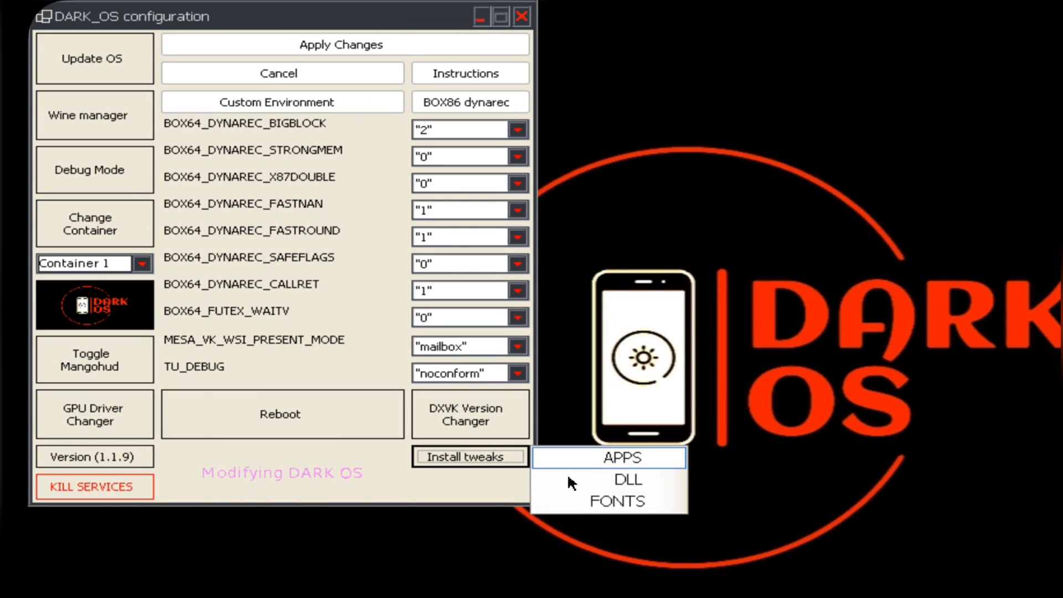
click(89, 360)
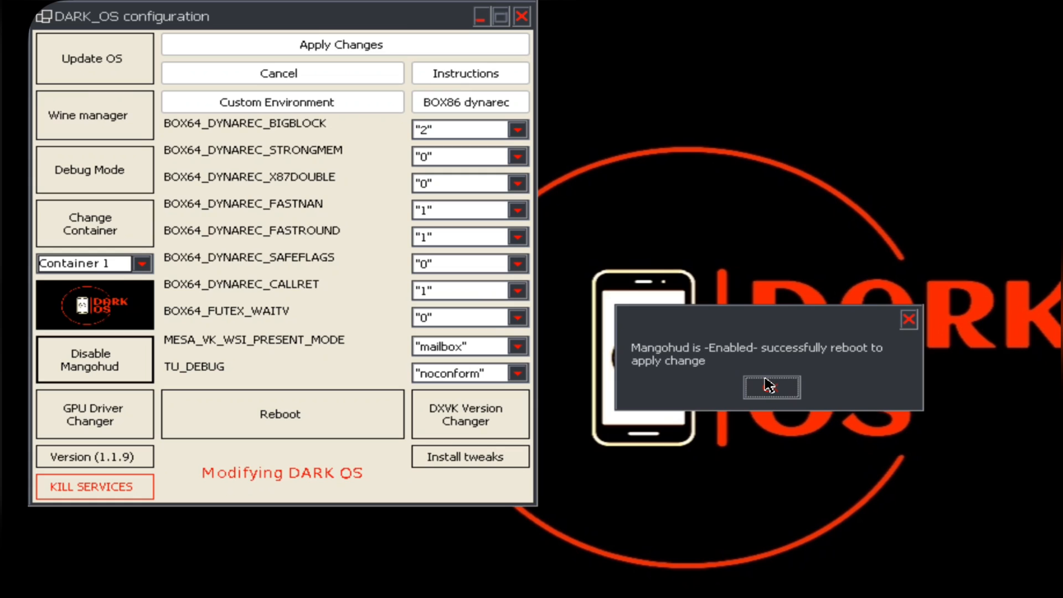
click(280, 414)
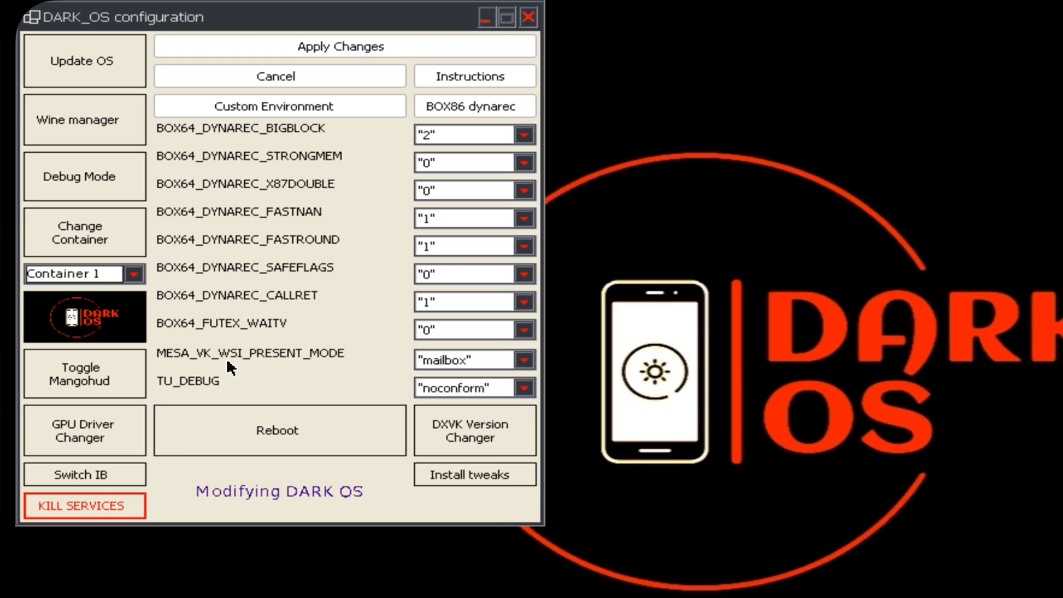
Kill the running services, confirm 'done.', and bring up Start > Os Programs.
click(84, 506)
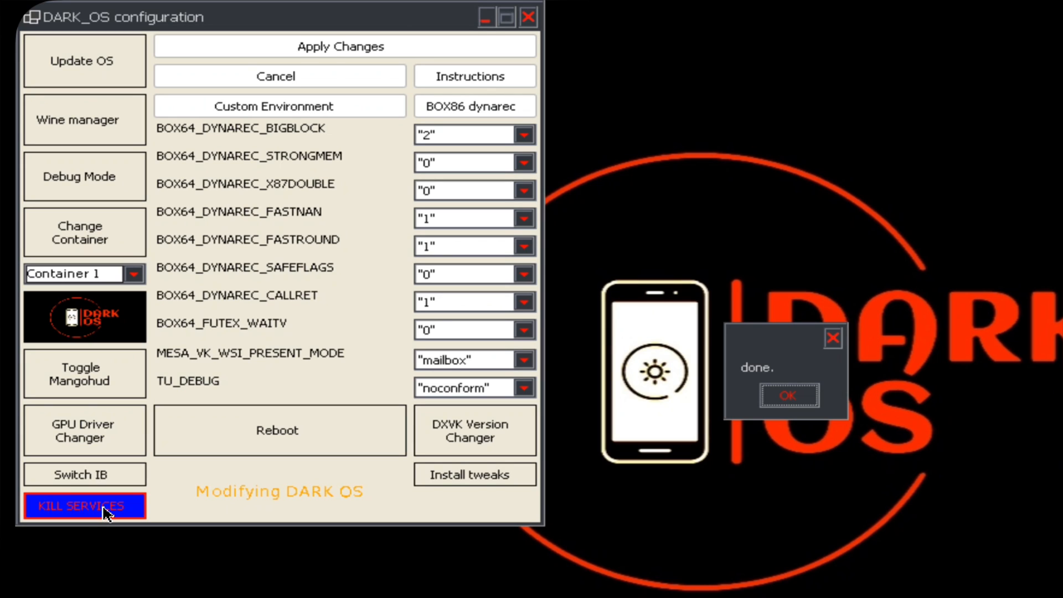
click(787, 394)
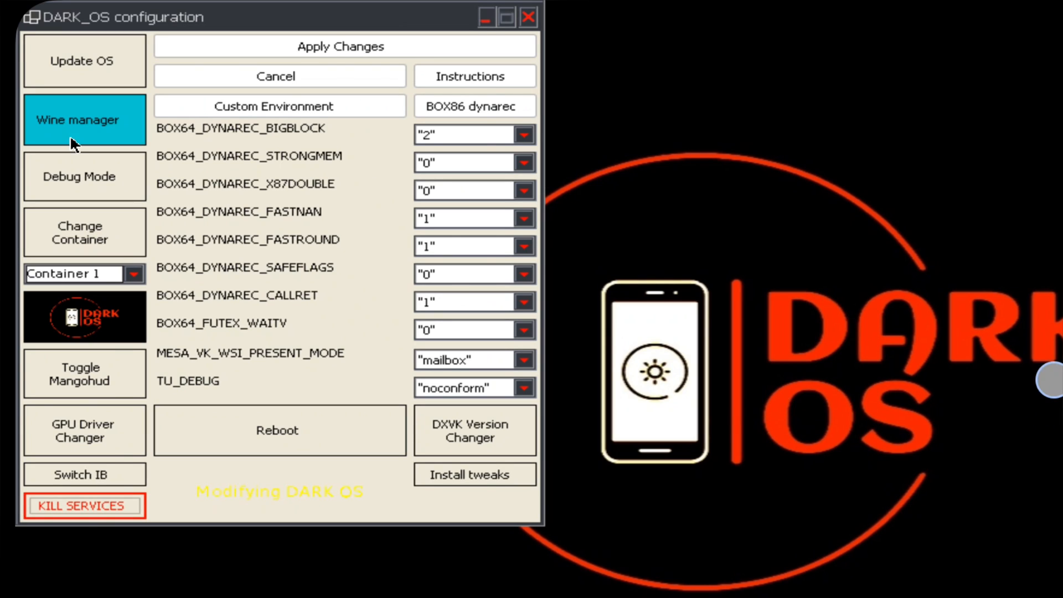
click(83, 60)
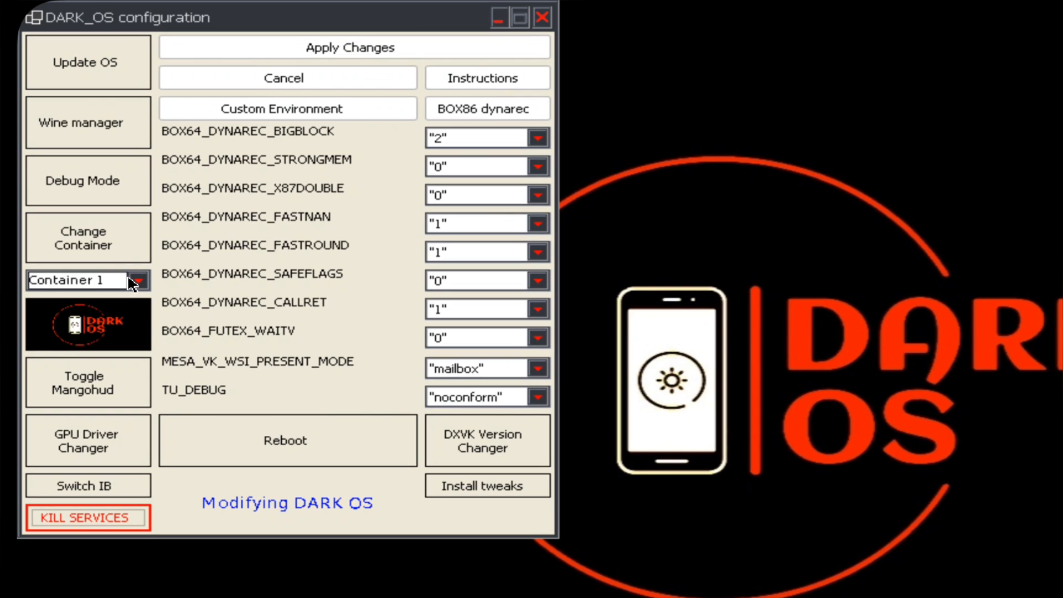
click(74, 280)
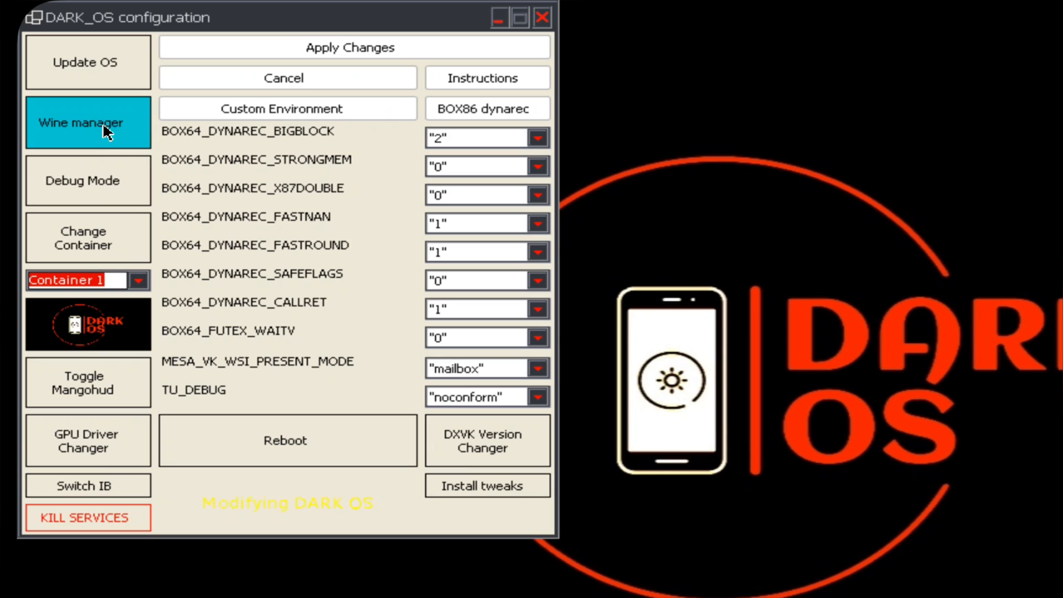
click(65, 585)
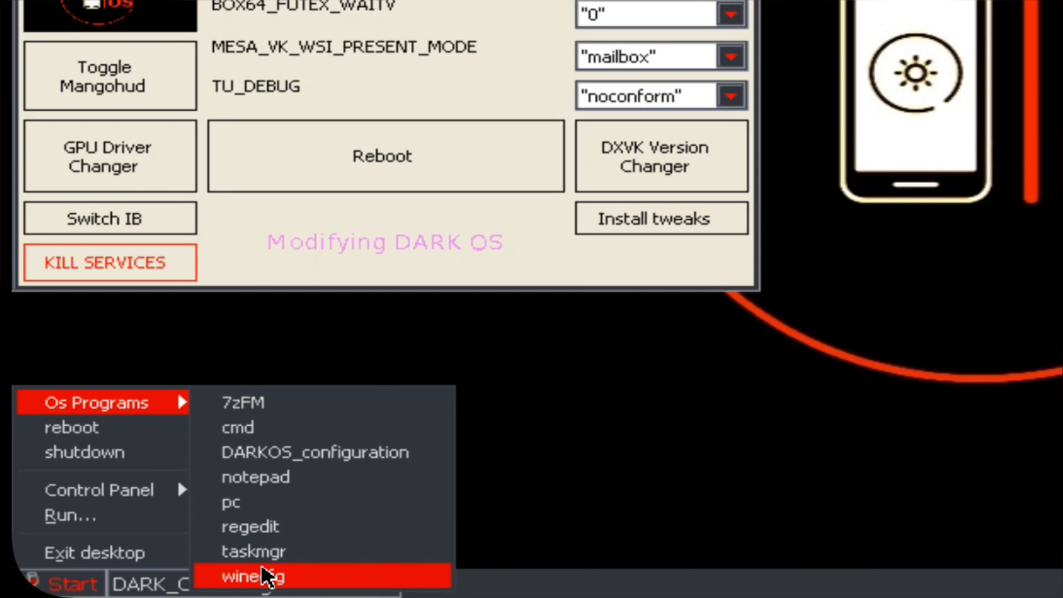
Review winecfg's Windows Version, Libraries and About tabs, then apply and confirm the settings.
click(253, 576)
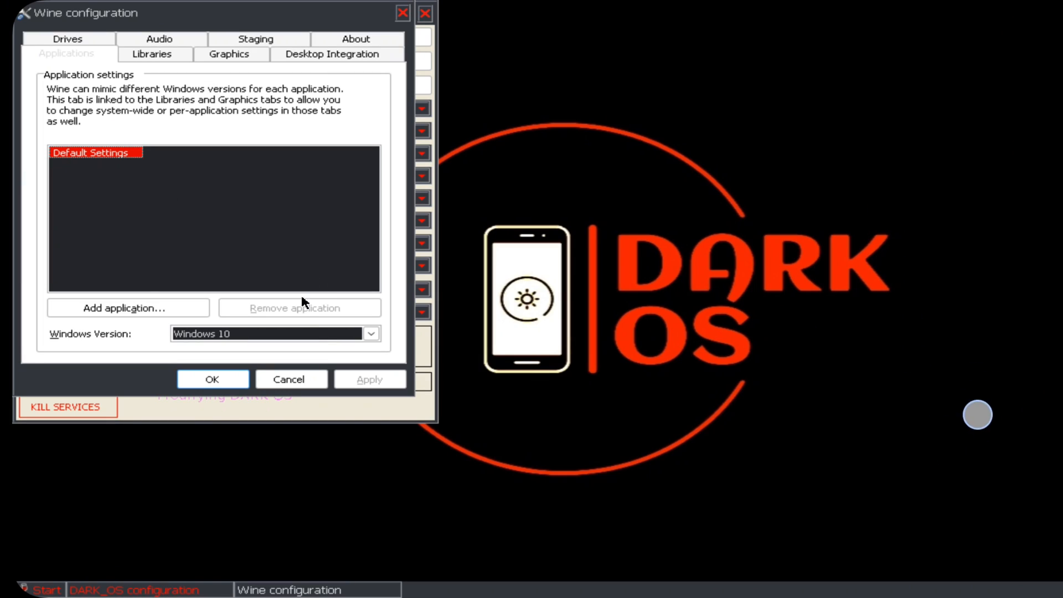
click(370, 333)
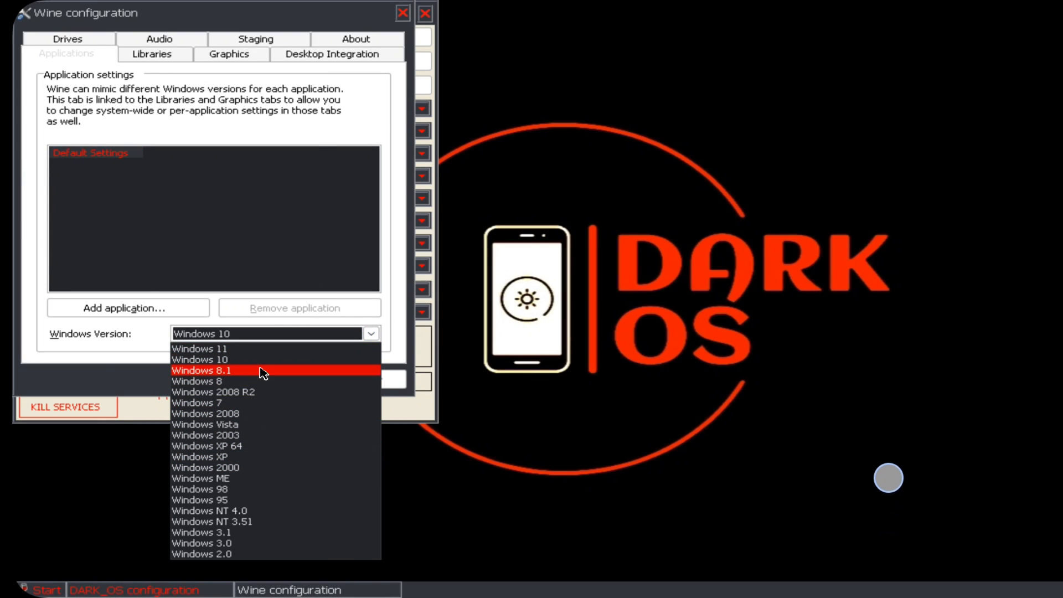
click(155, 53)
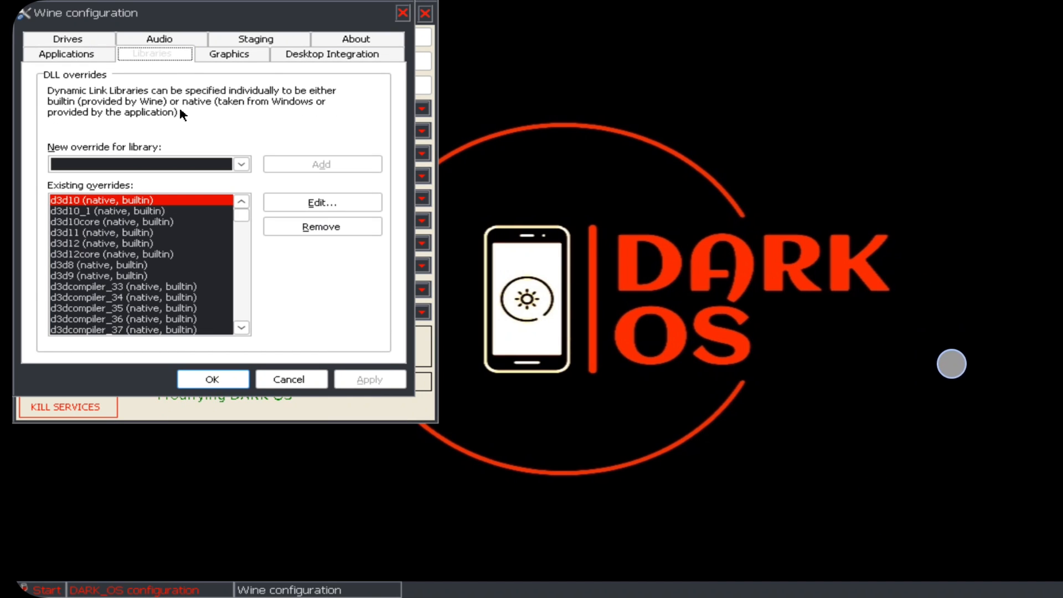
click(355, 39)
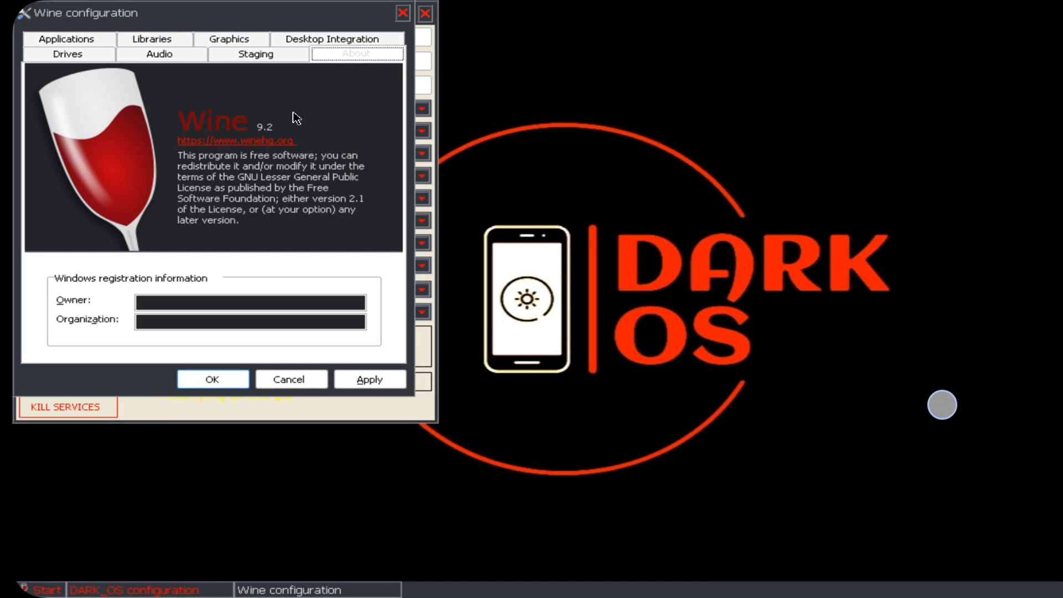
click(370, 378)
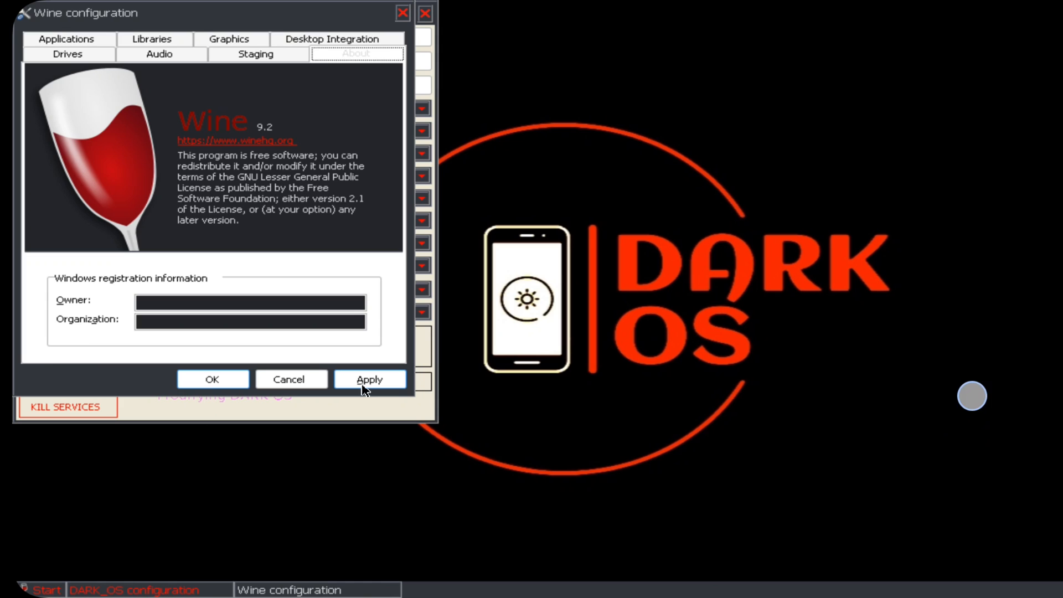
click(369, 378)
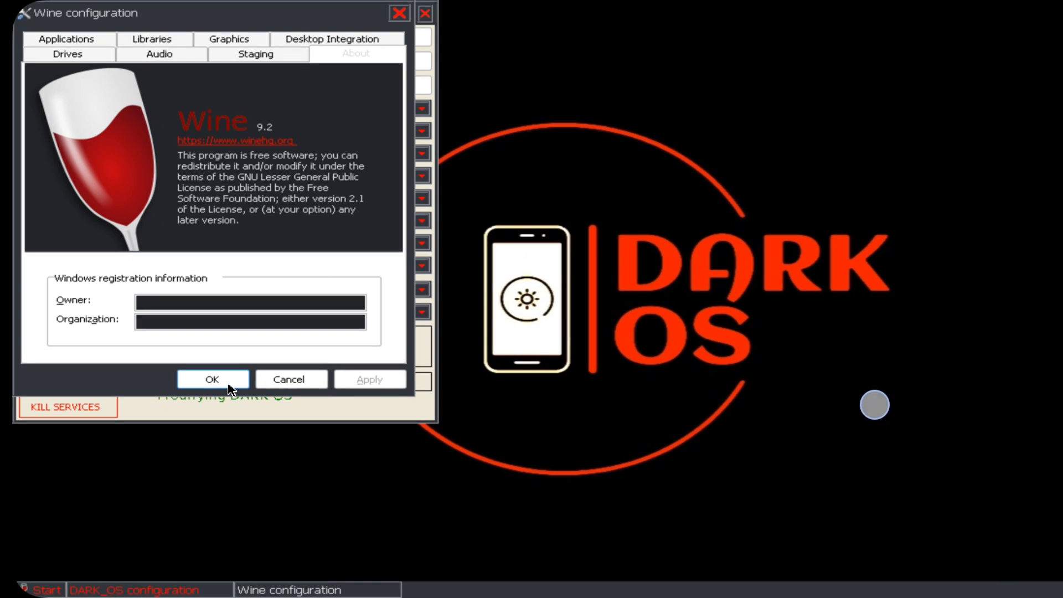
click(211, 379)
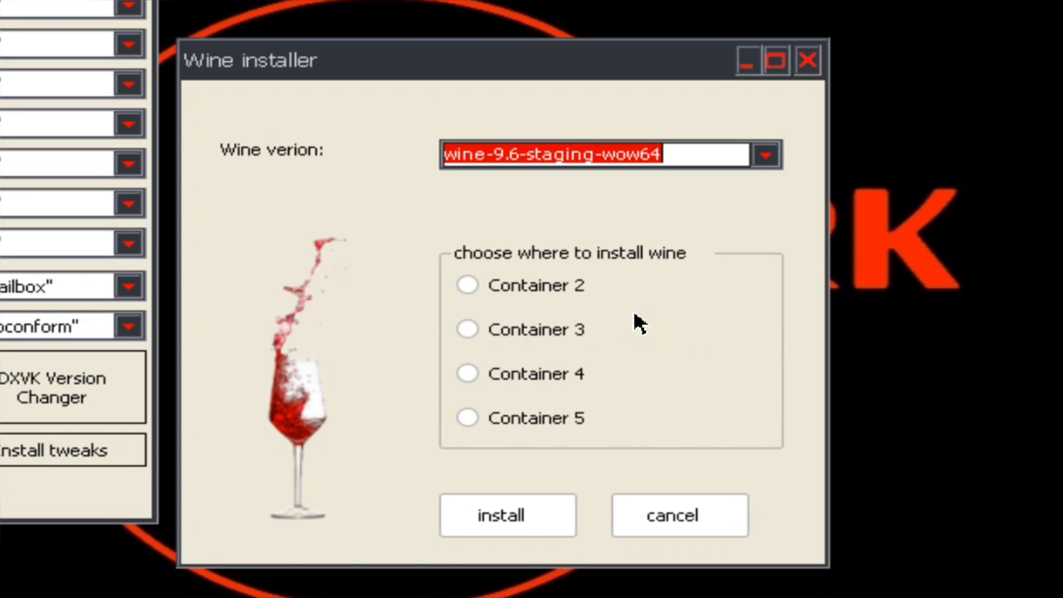
Install wine-9.6-staging-wow64 into Container 2 and continue past the unhandled exception error.
click(466, 284)
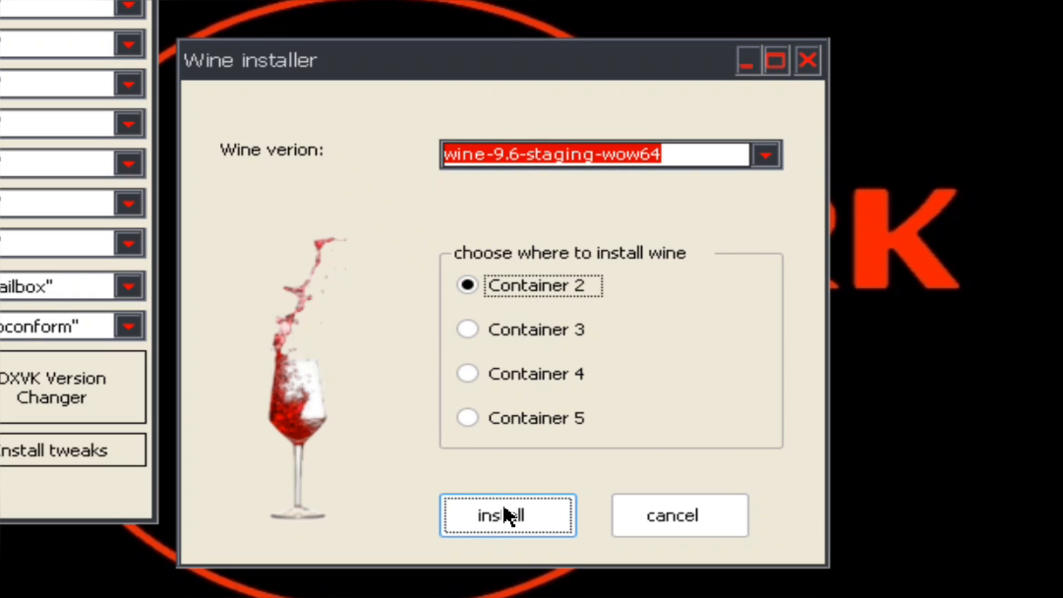
click(508, 515)
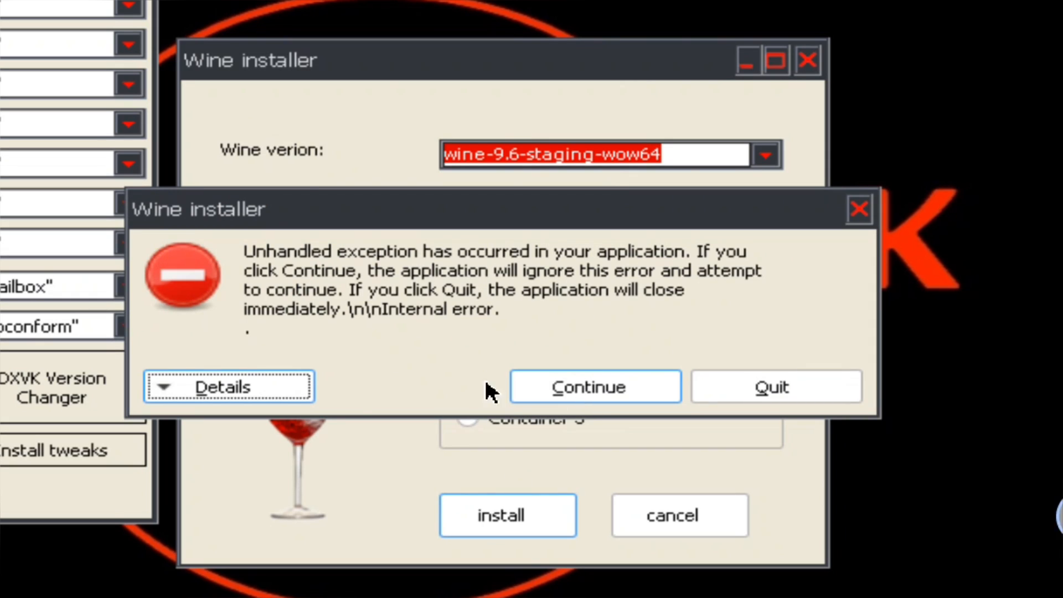
click(228, 385)
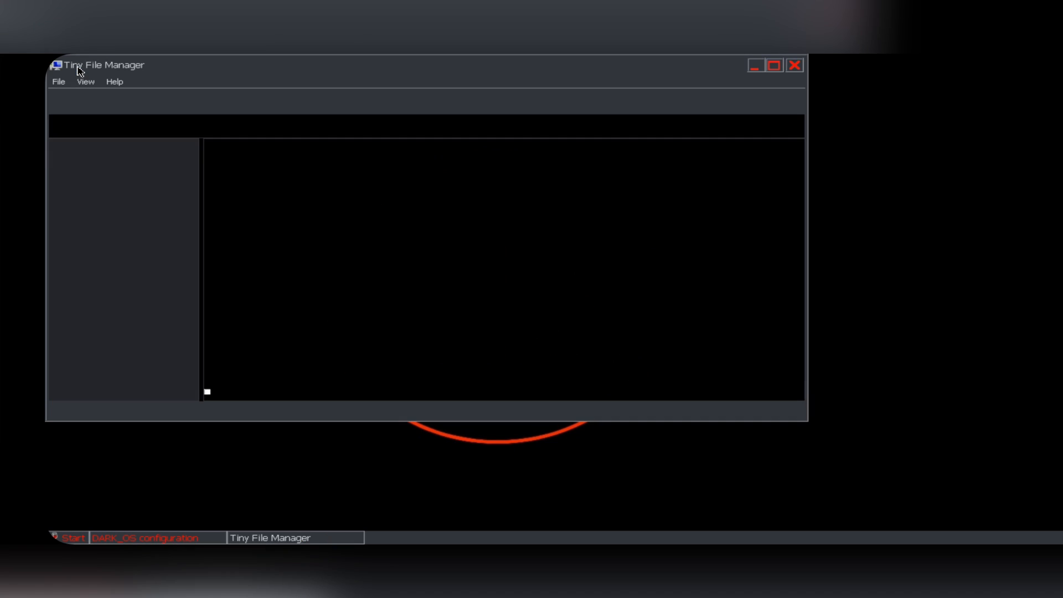
Navigate D:\Download\Stray\Stray.v1.4.227 and launch Stray.exe.
click(95, 189)
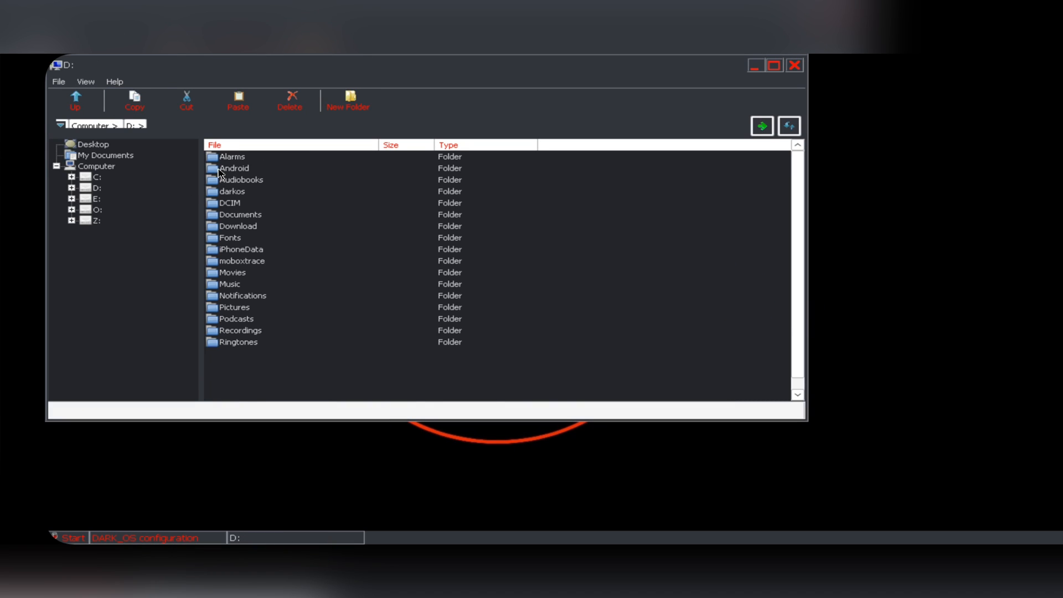
double_click(237, 226)
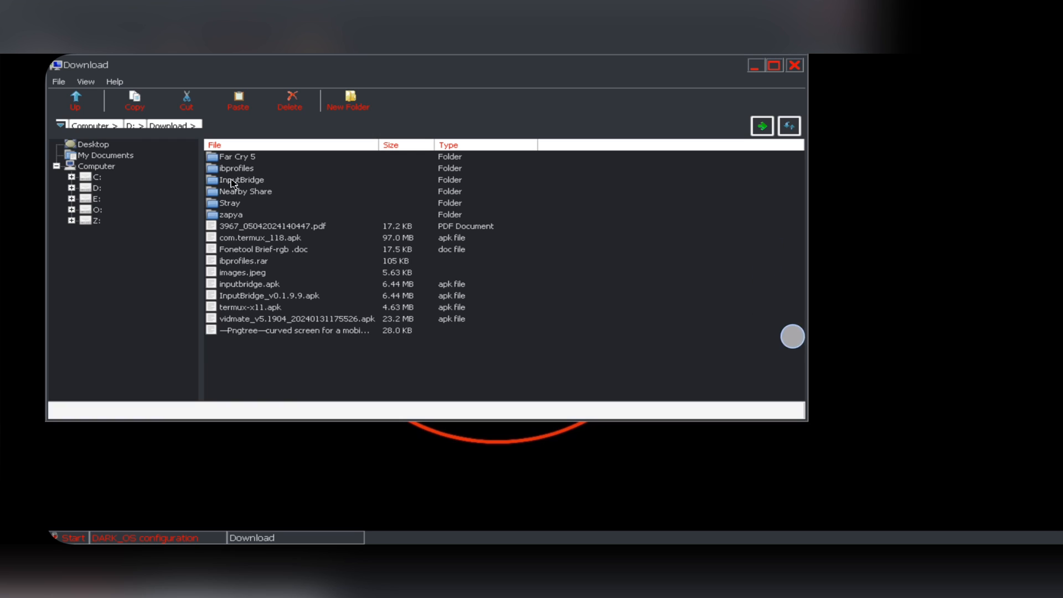
double_click(230, 202)
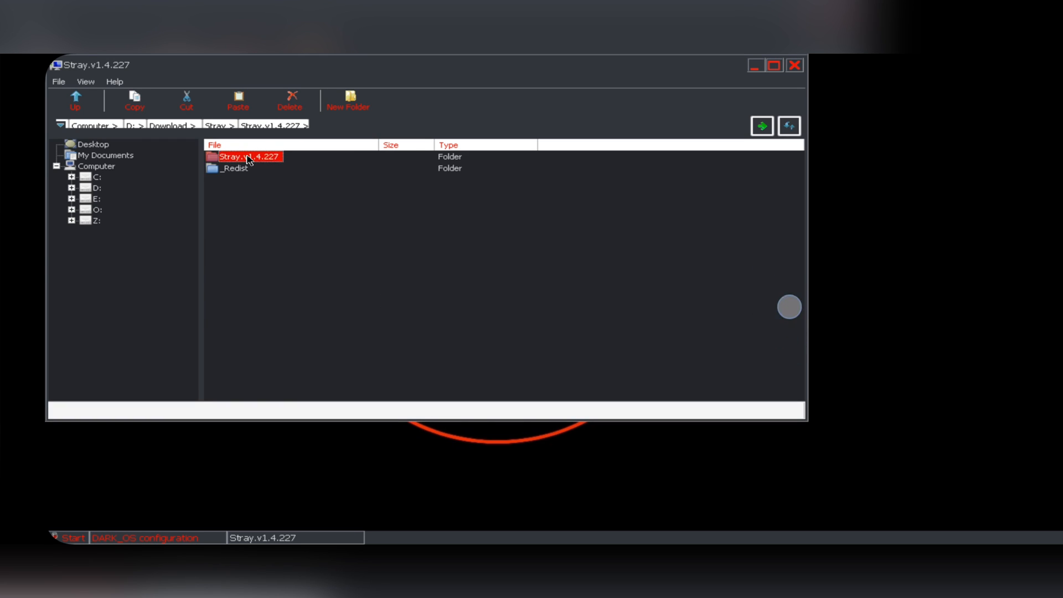
double_click(249, 156)
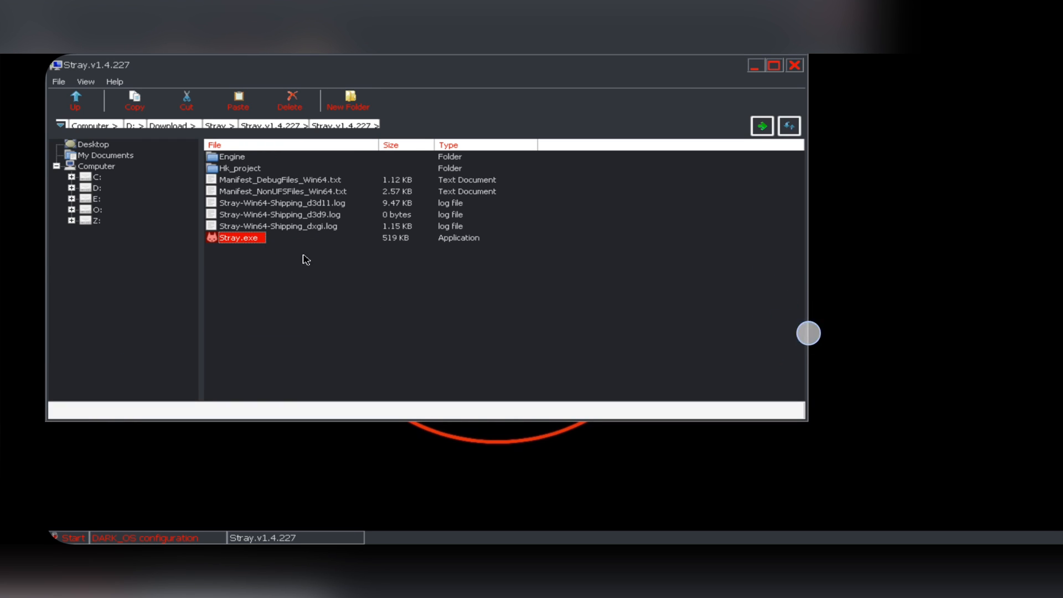
double_click(237, 238)
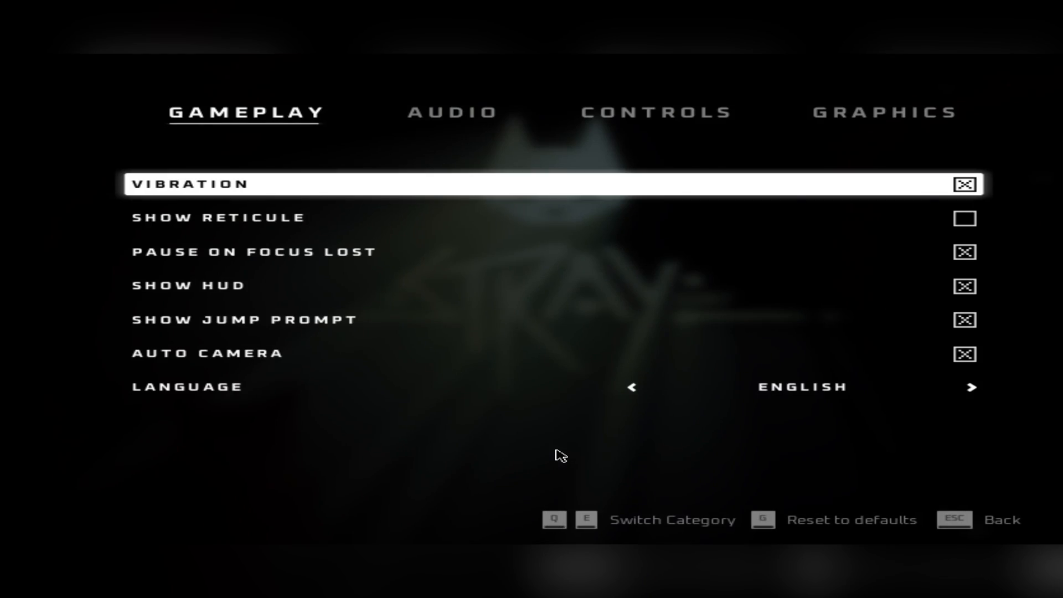
View Stray's GAMEPLAY settings from the main menu's Settings screen.
click(883, 113)
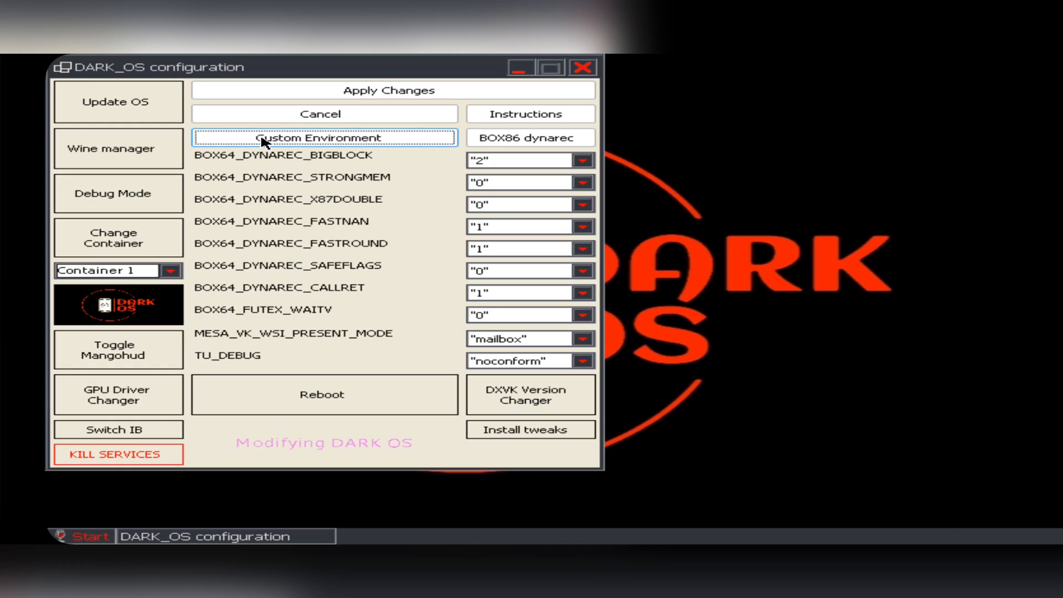
Exit Stray and focus the DARK_OS configuration window again.
click(324, 137)
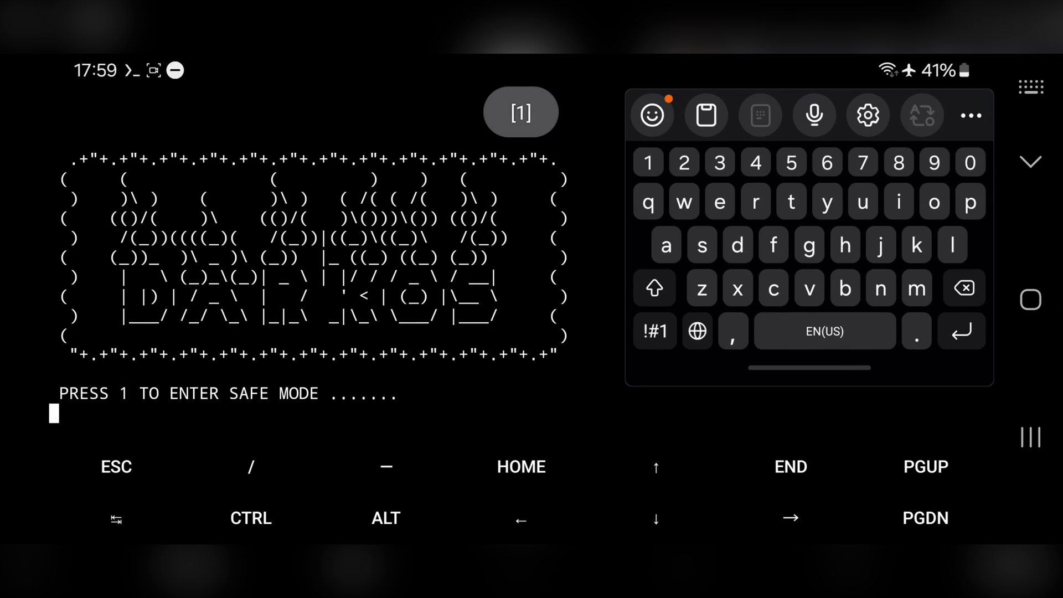
Enter safe mode with 1, then choose option 2 to reach the SETTINGS menu.
text(1)
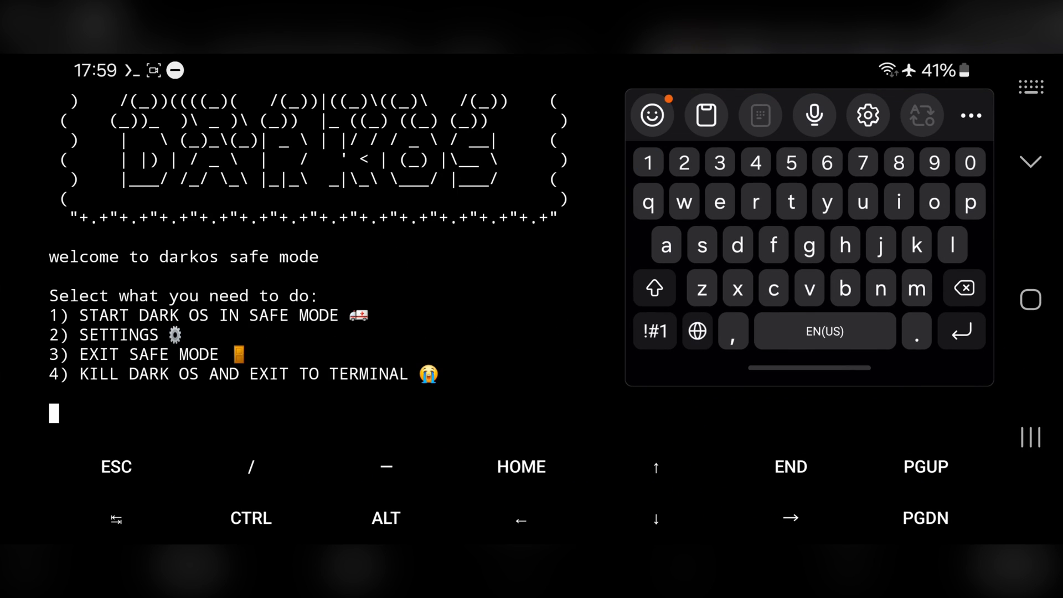
text(2)
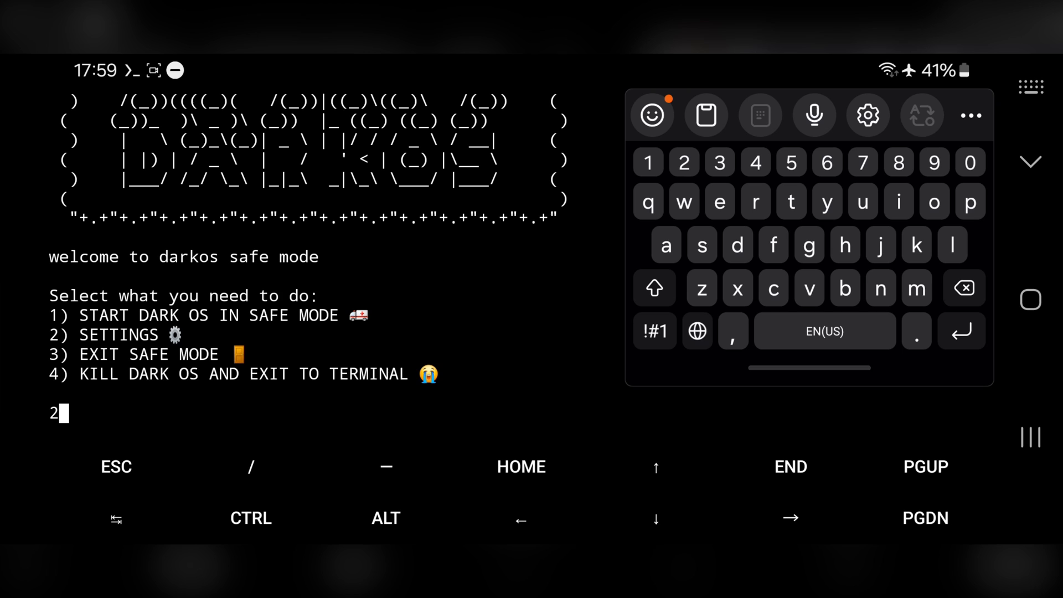
key(Enter)
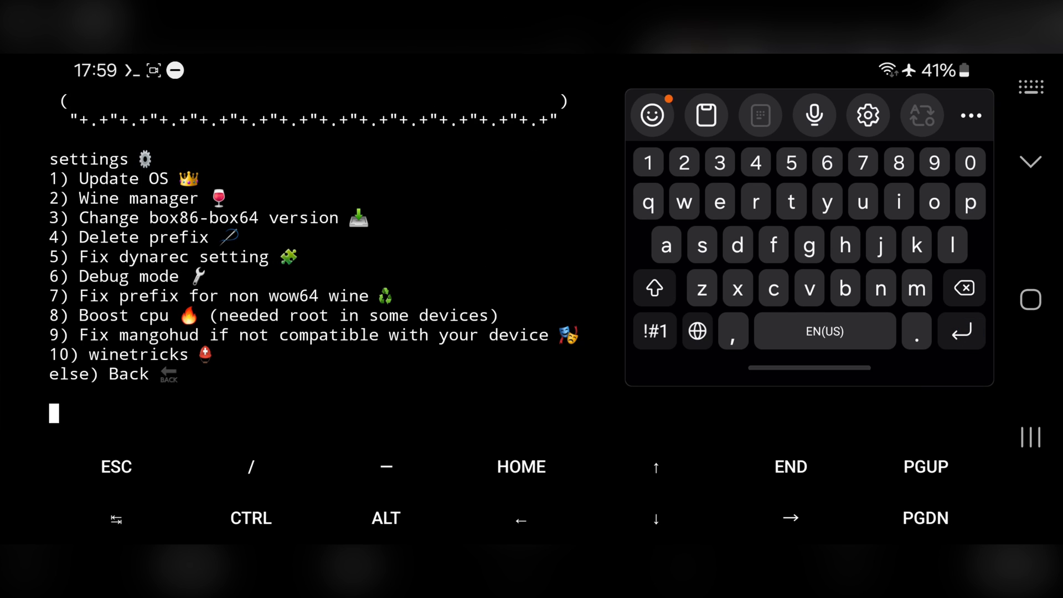